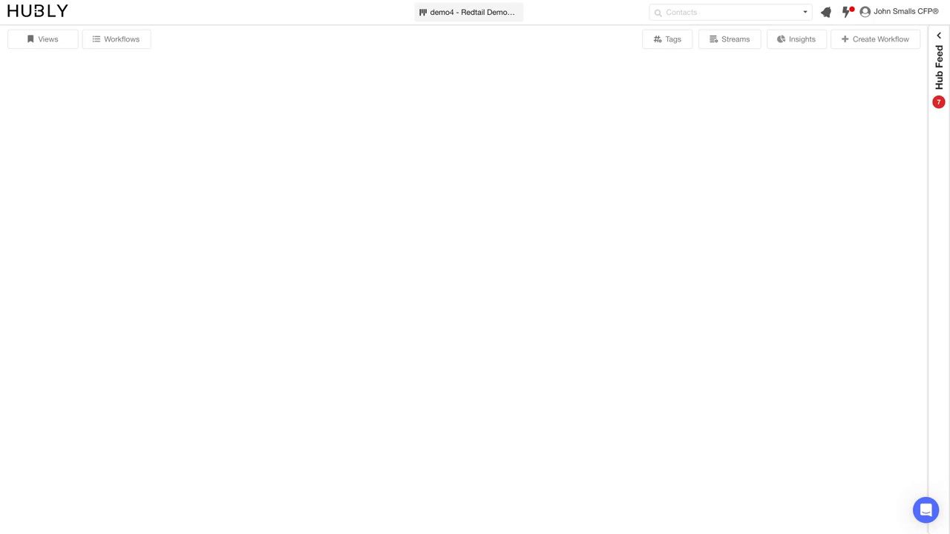
mouse_move(599, 166)
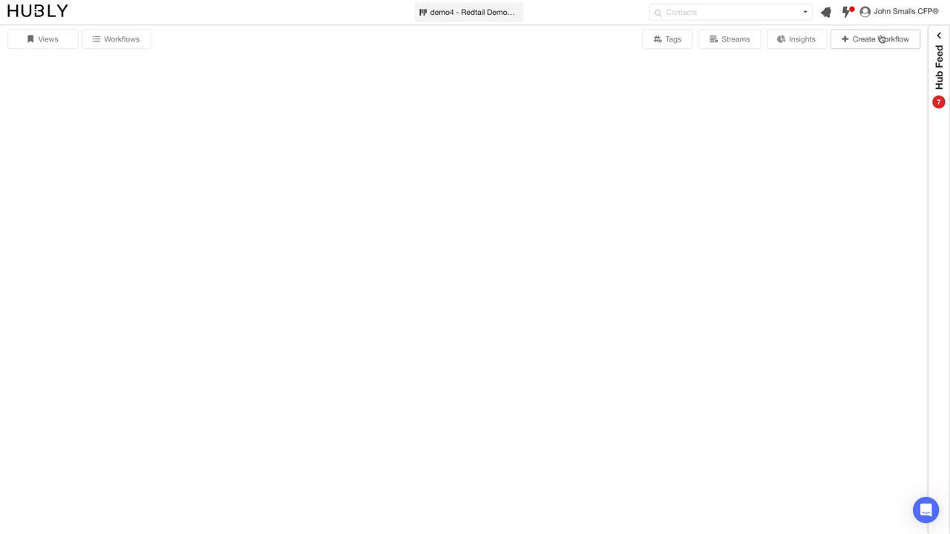
- Reveal the Create Workflow choices: New or From Template
left_click(882, 38)
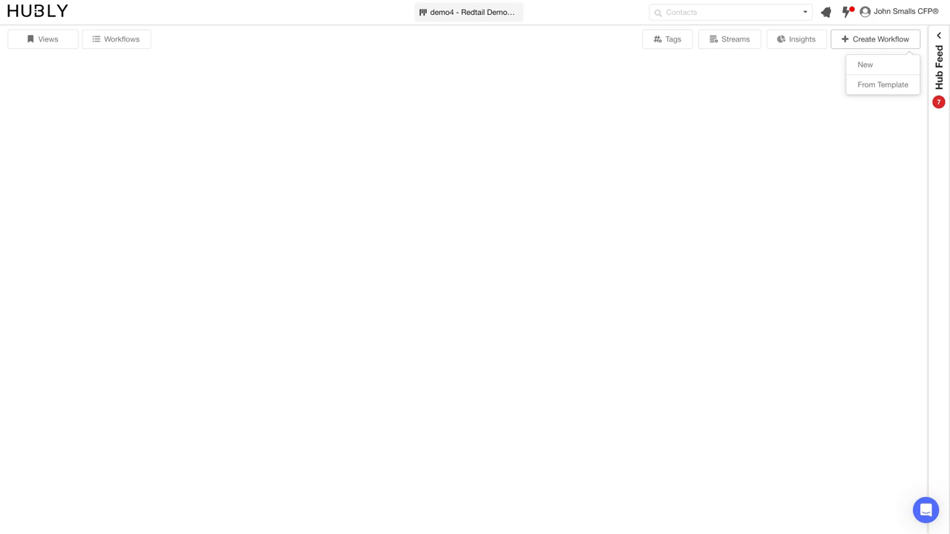
mouse_move(879, 68)
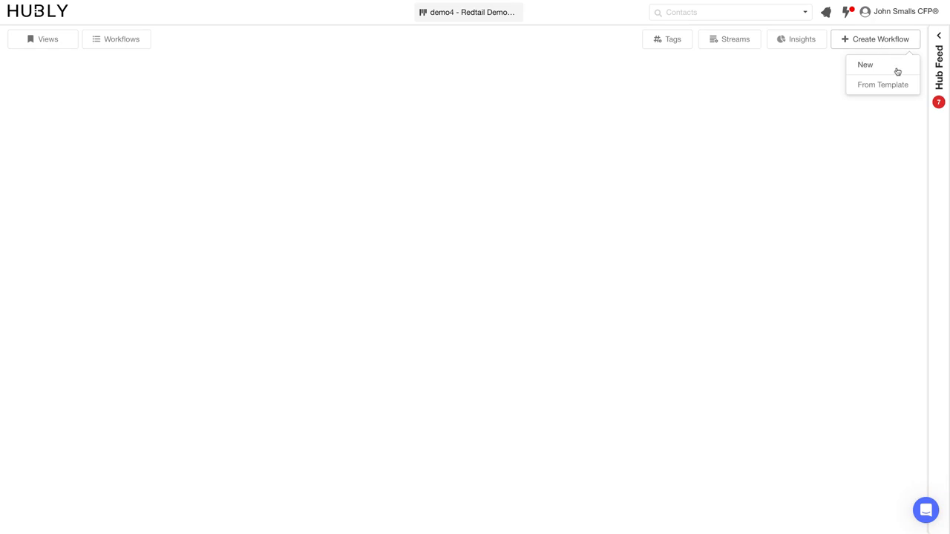
mouse_move(894, 83)
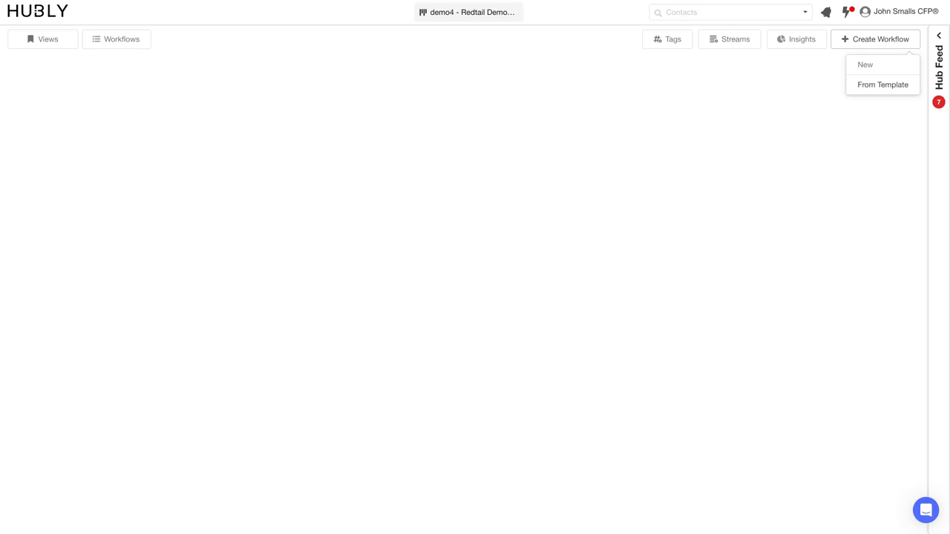
- Scroll through All Templates, hover a card's Add to Hub, then close the library
left_click(883, 83)
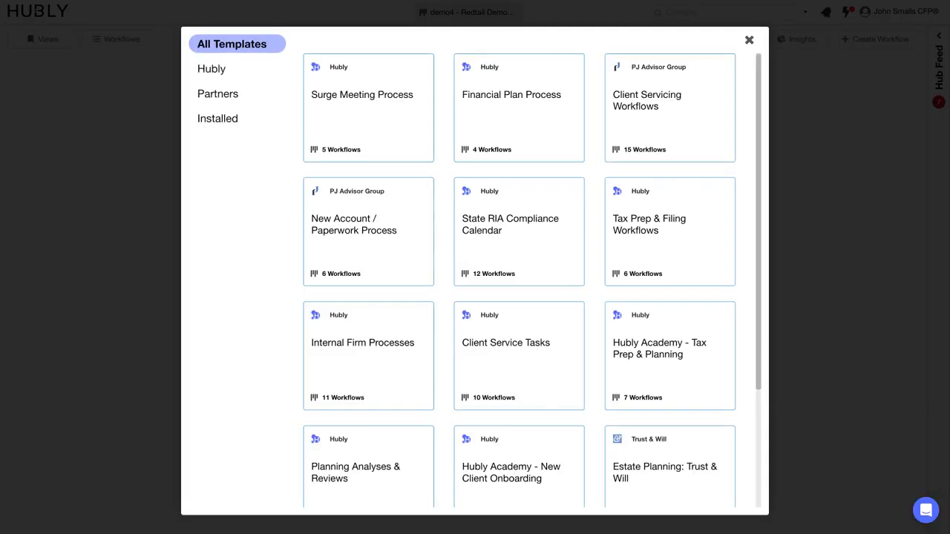
scroll("down", 3)
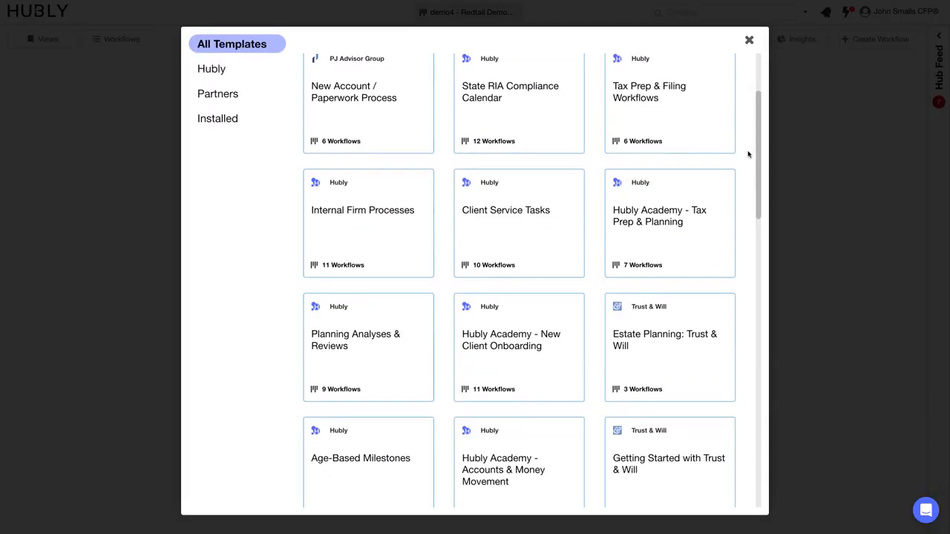
scroll("down", 3)
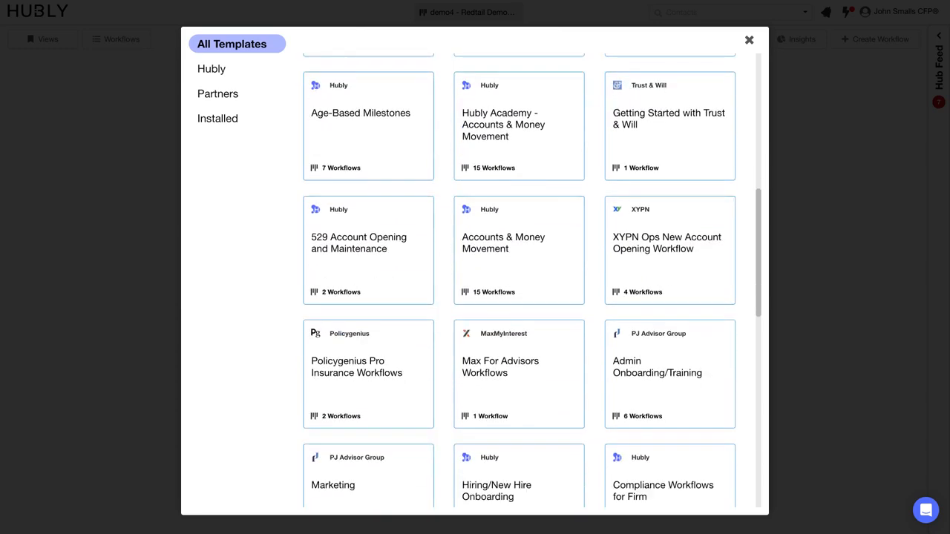
scroll("down", 3)
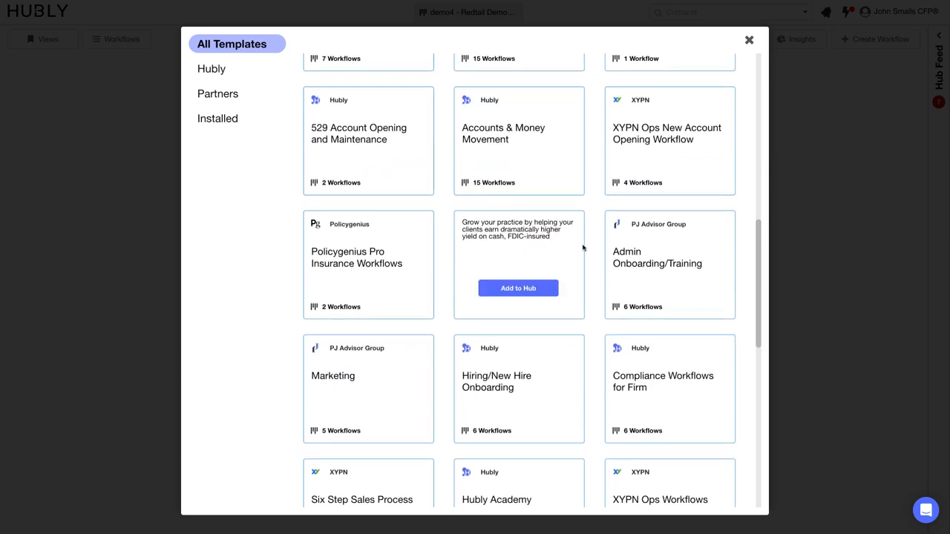
scroll("down", 3)
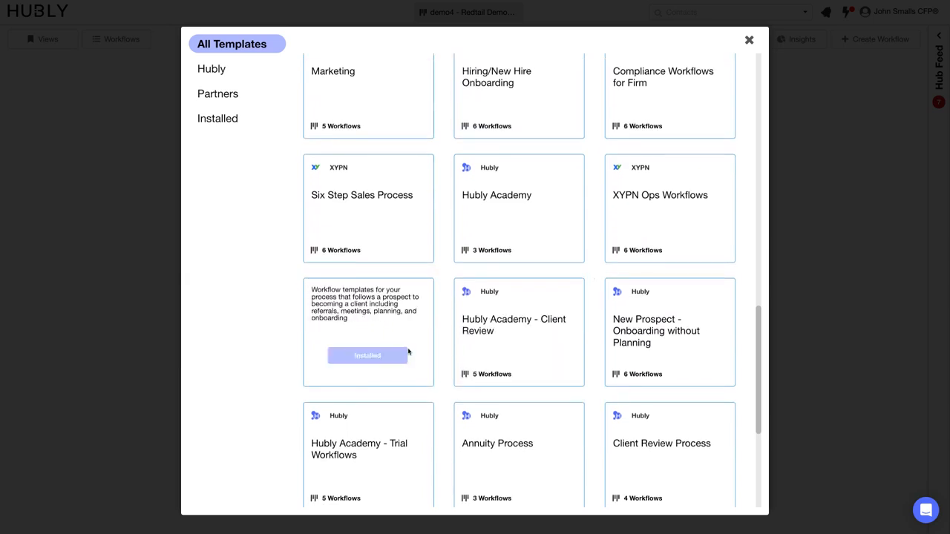
scroll("down", 3)
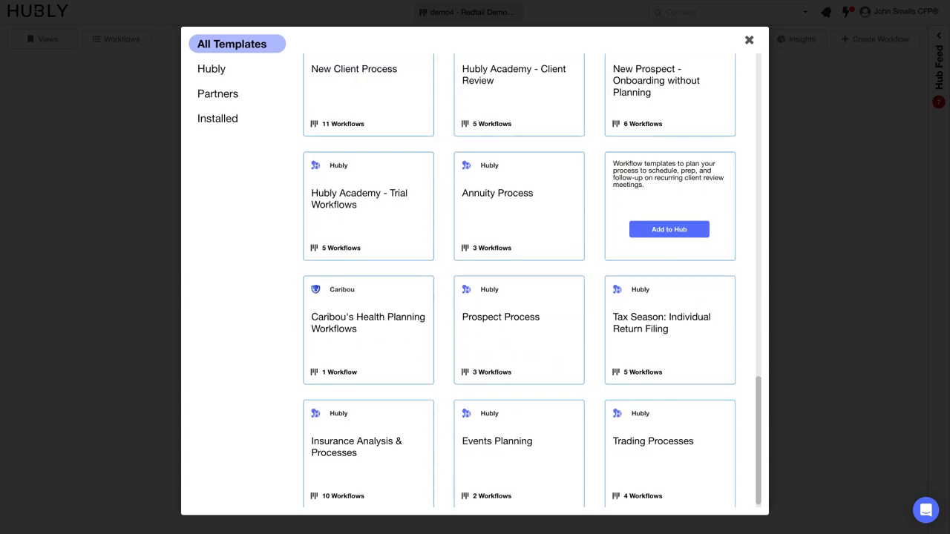
mouse_move(685, 208)
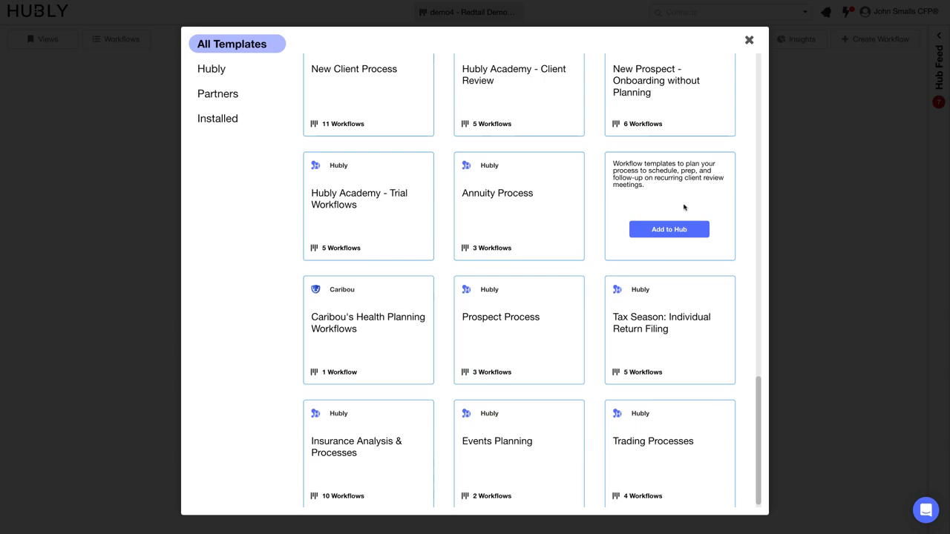
mouse_move(674, 234)
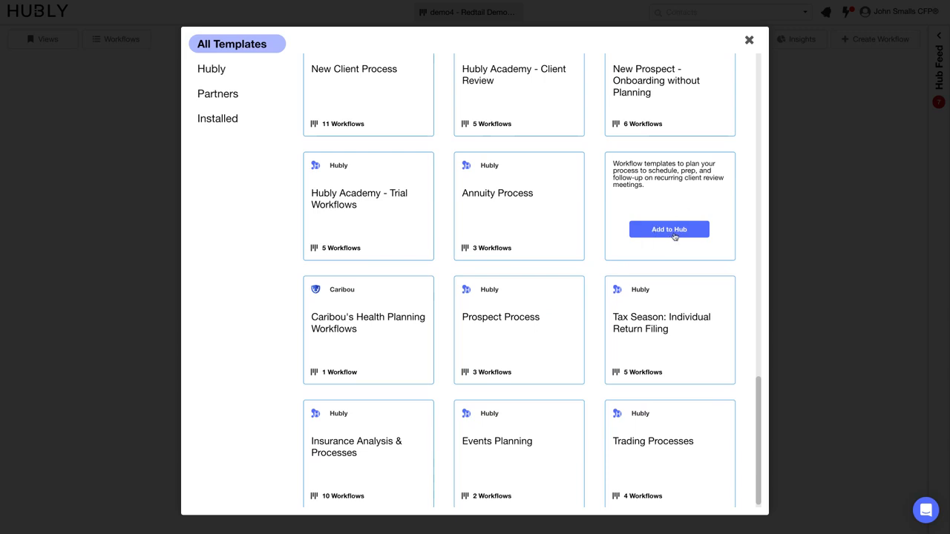
left_click(668, 228)
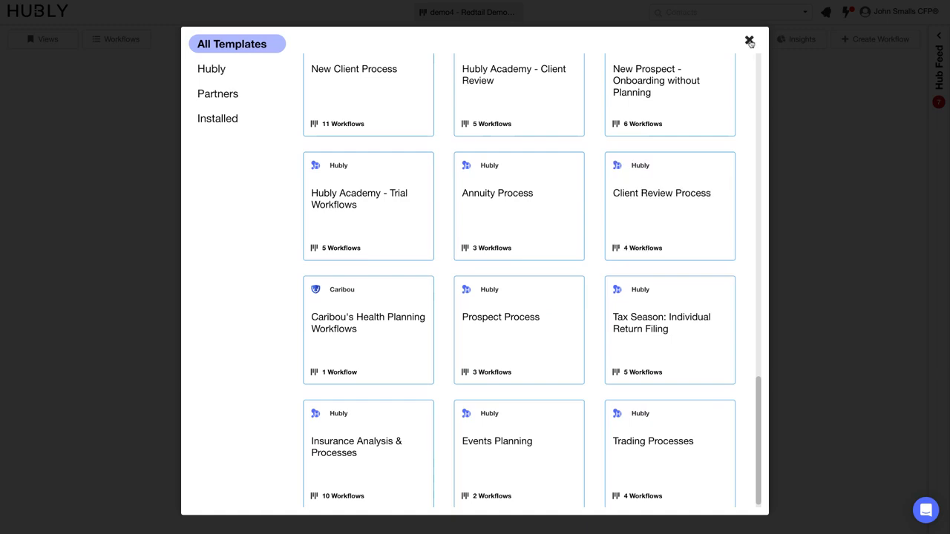
left_click(745, 38)
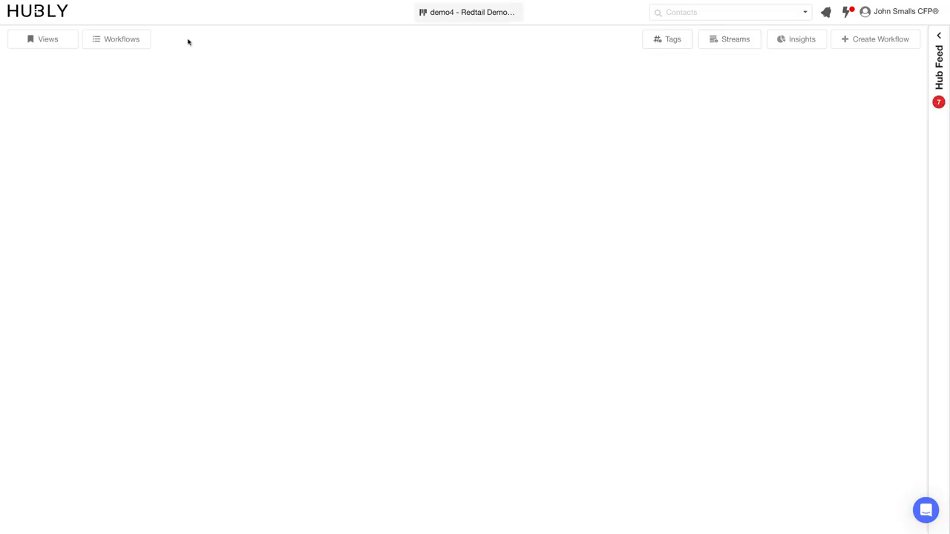
- Expand the New Client Process's 7 Workflows from the Workflows dropdown
left_click(122, 39)
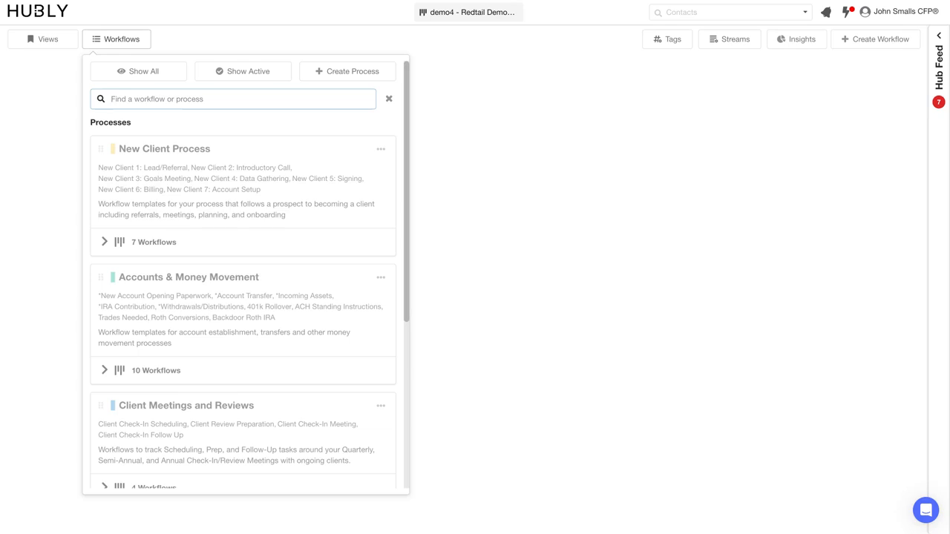
mouse_move(156, 55)
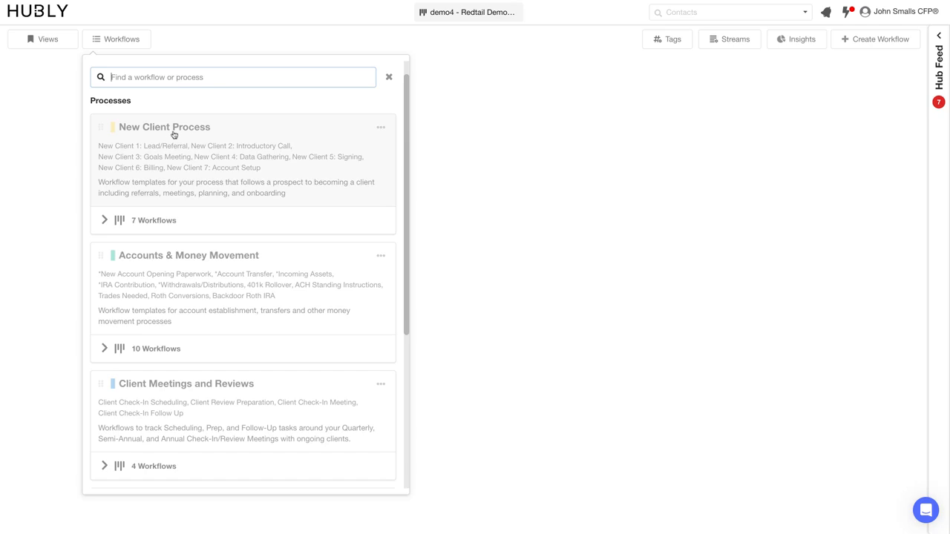
mouse_move(202, 312)
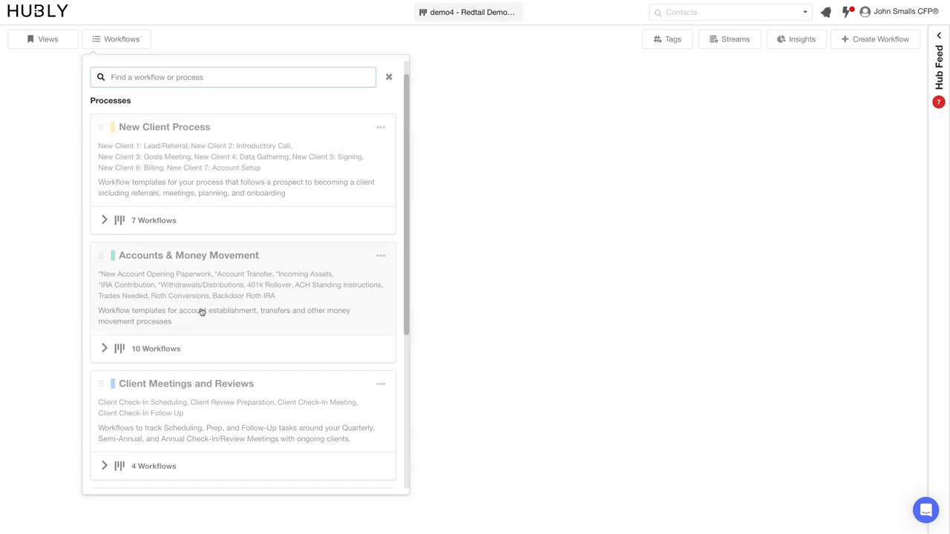
mouse_move(219, 424)
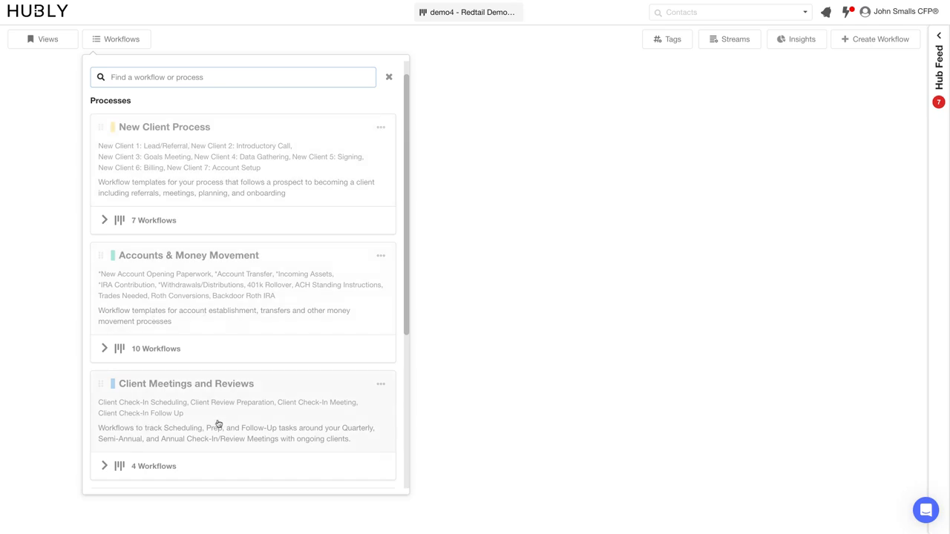
left_click(104, 220)
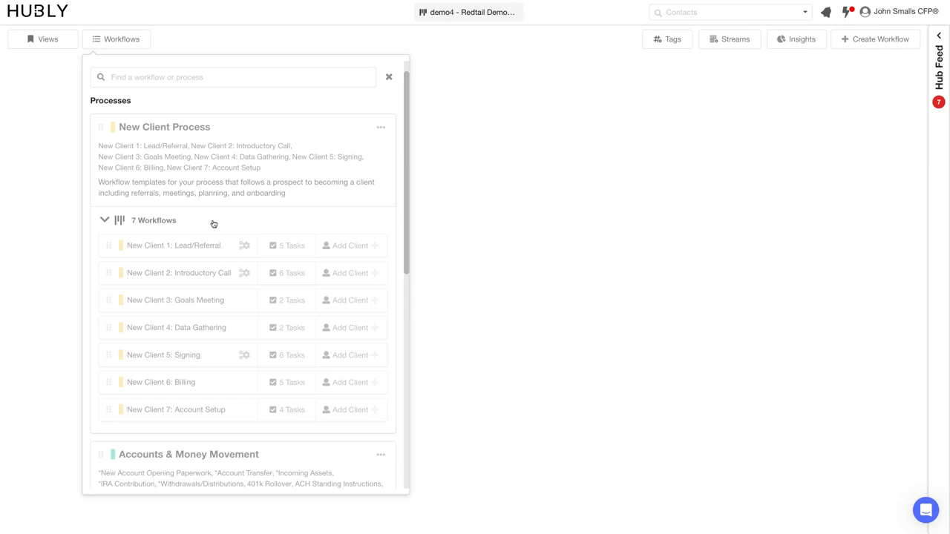
mouse_move(244, 170)
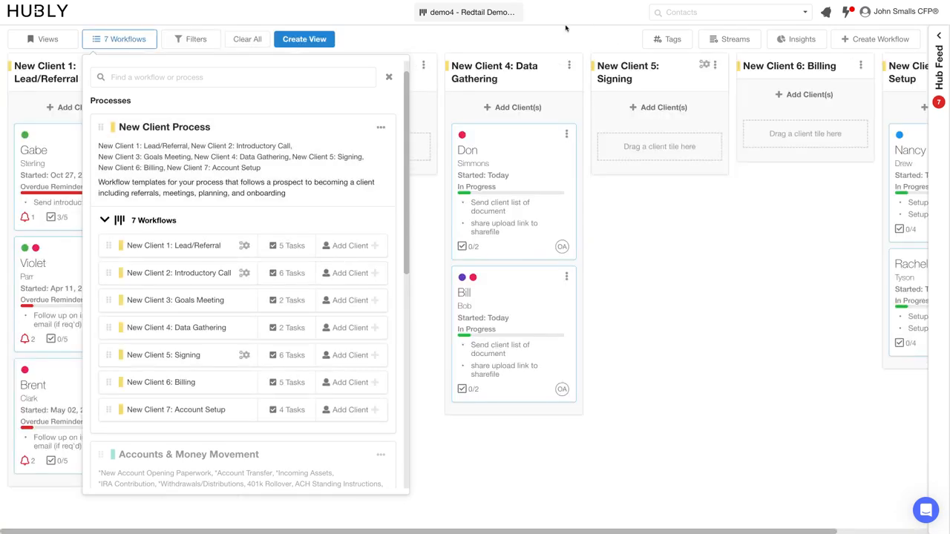
- Collapse the 7 Workflows dropdown to reveal the full board of client cards
left_click(389, 77)
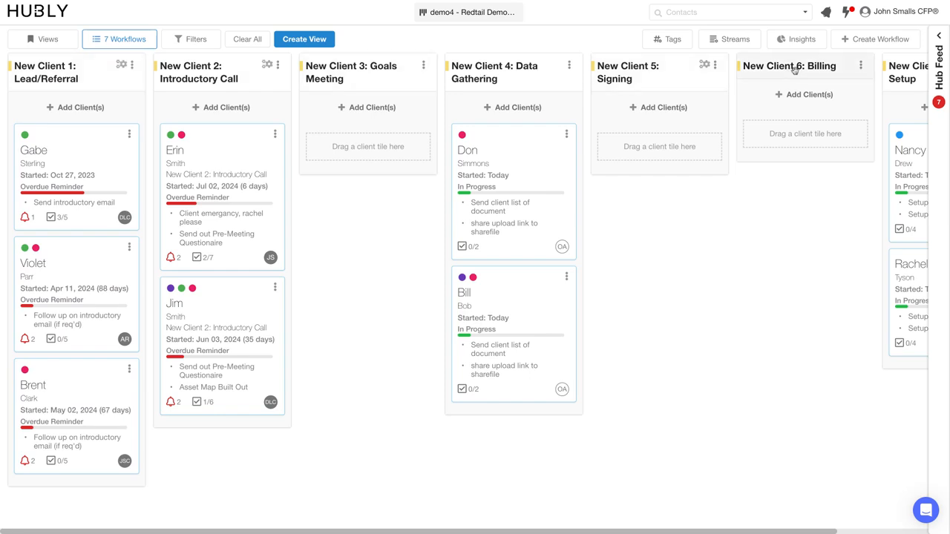
mouse_move(794, 65)
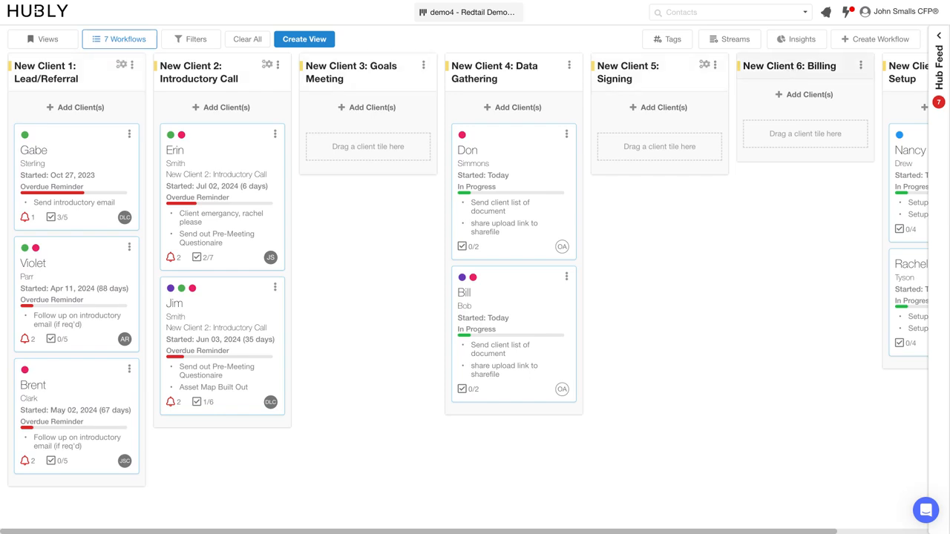
mouse_move(543, 92)
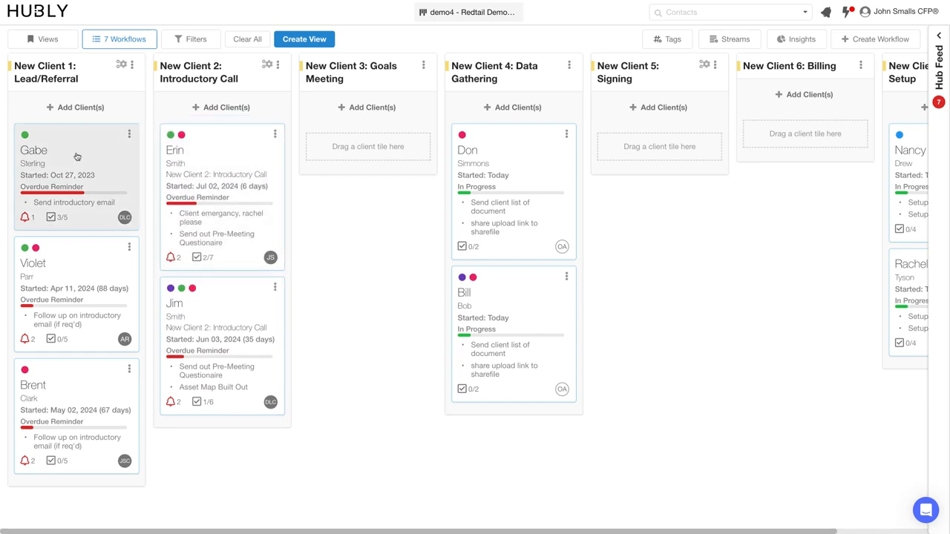
mouse_move(62, 423)
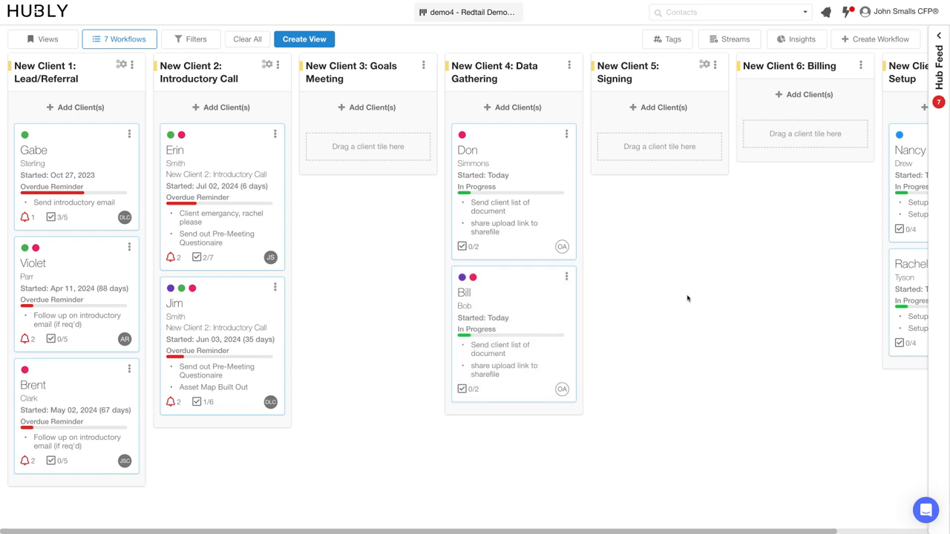
mouse_move(383, 251)
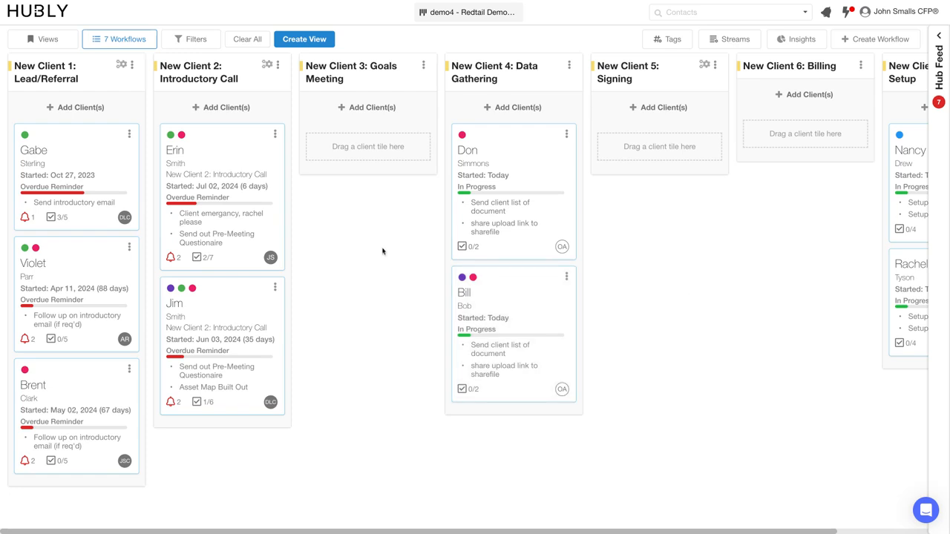
mouse_move(267, 386)
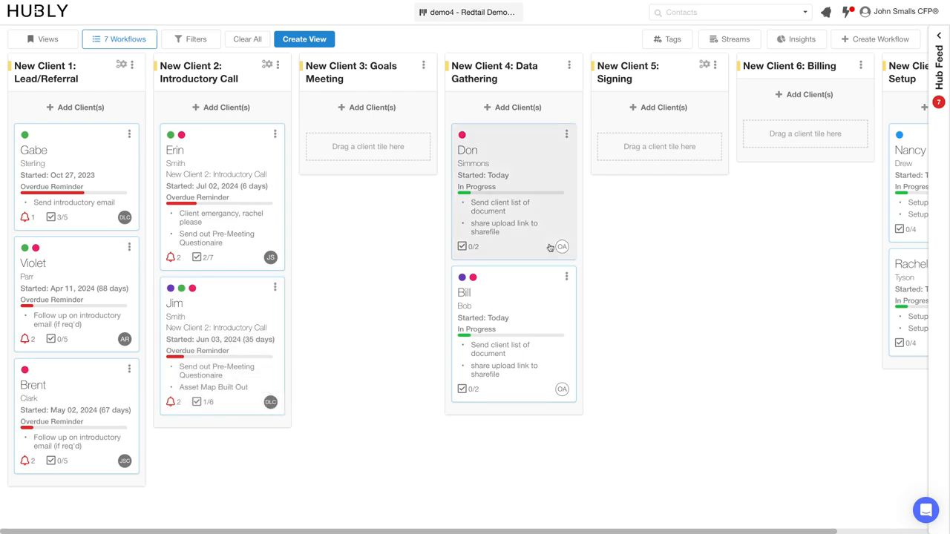
mouse_move(561, 246)
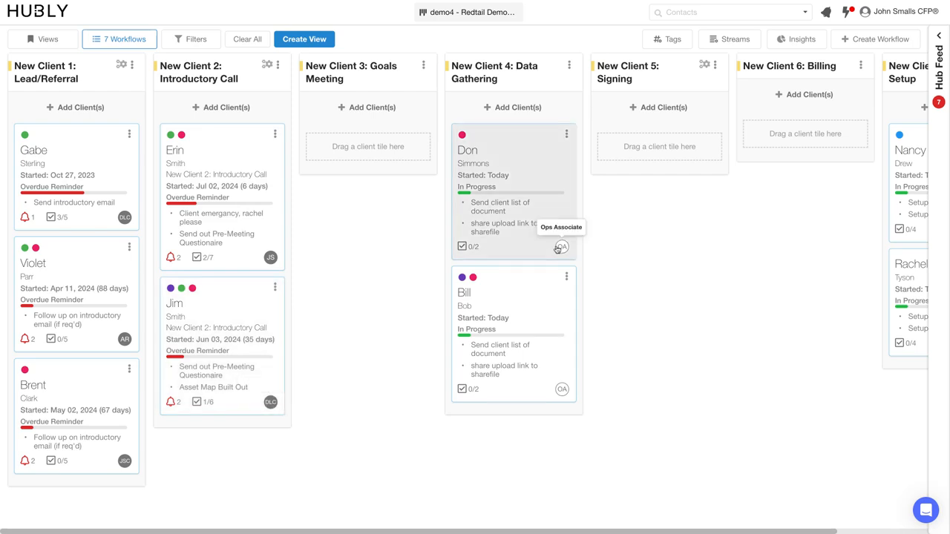
mouse_move(232, 214)
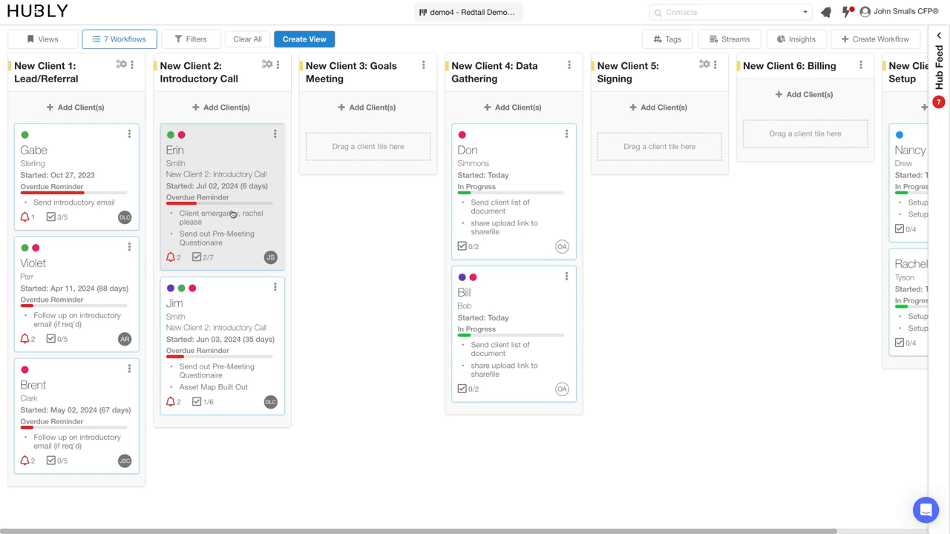
mouse_move(656, 310)
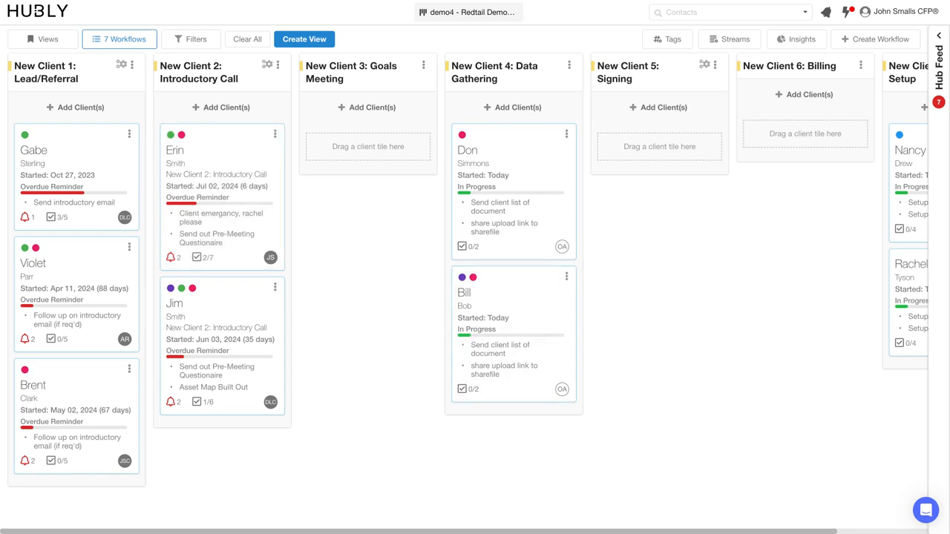
mouse_move(597, 261)
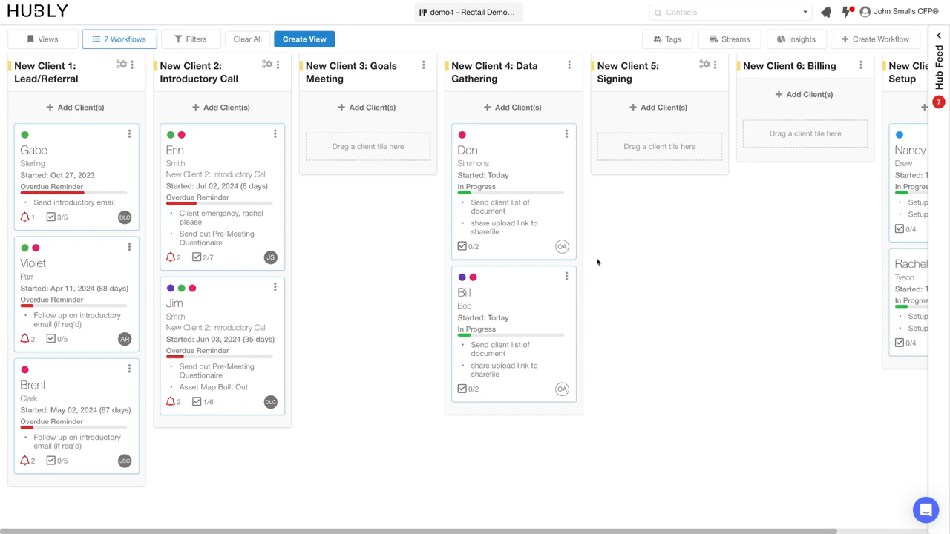
mouse_move(226, 107)
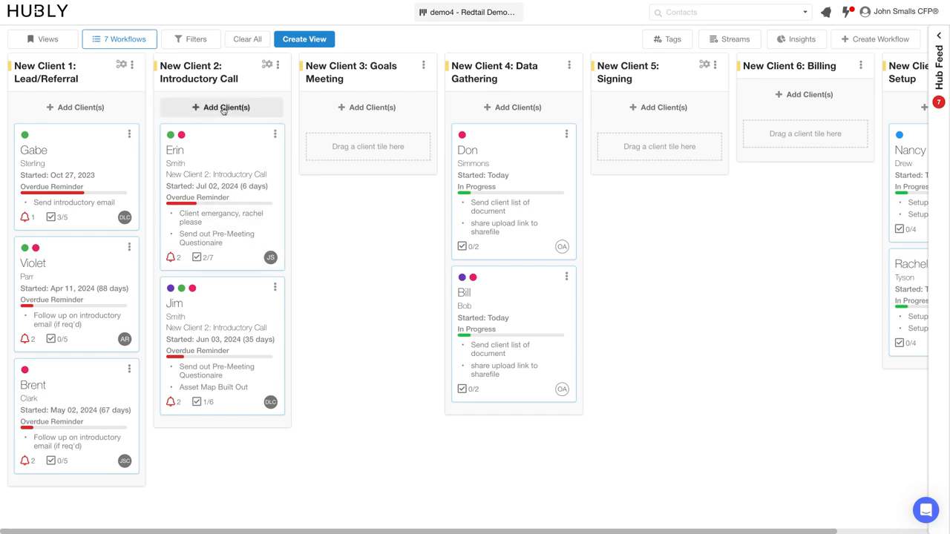
- Dismiss the Add Client(s) dropdown in the New Client 2 column and review the client tiles
left_click(221, 107)
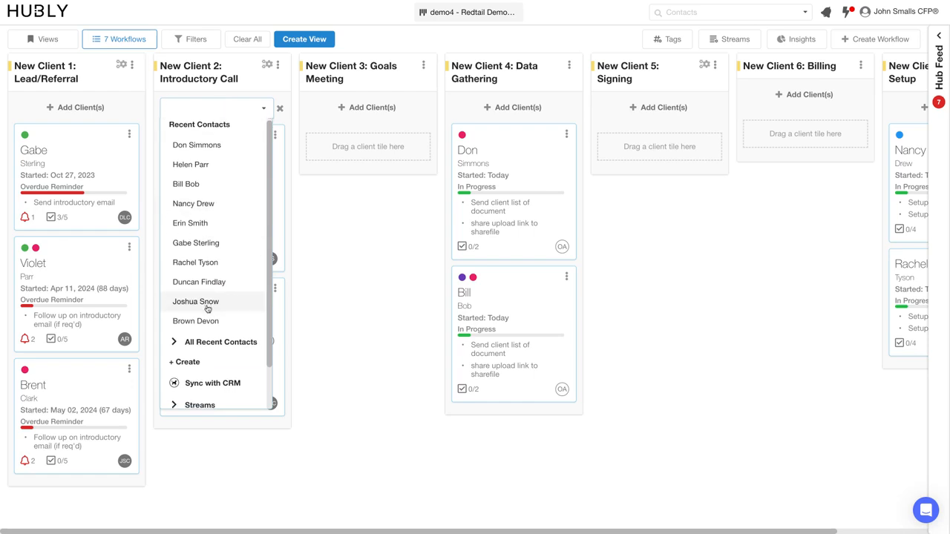
scroll("down", 3)
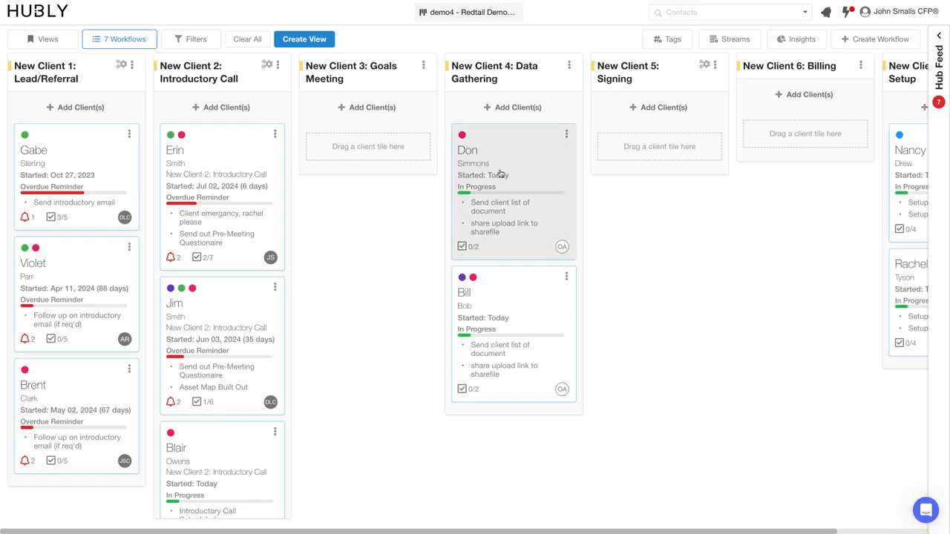
mouse_move(514, 209)
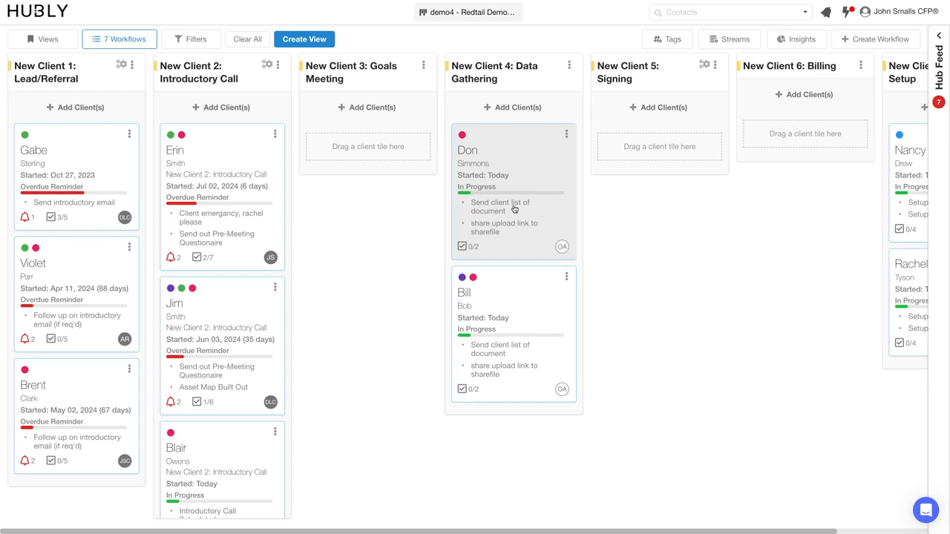
mouse_move(561, 247)
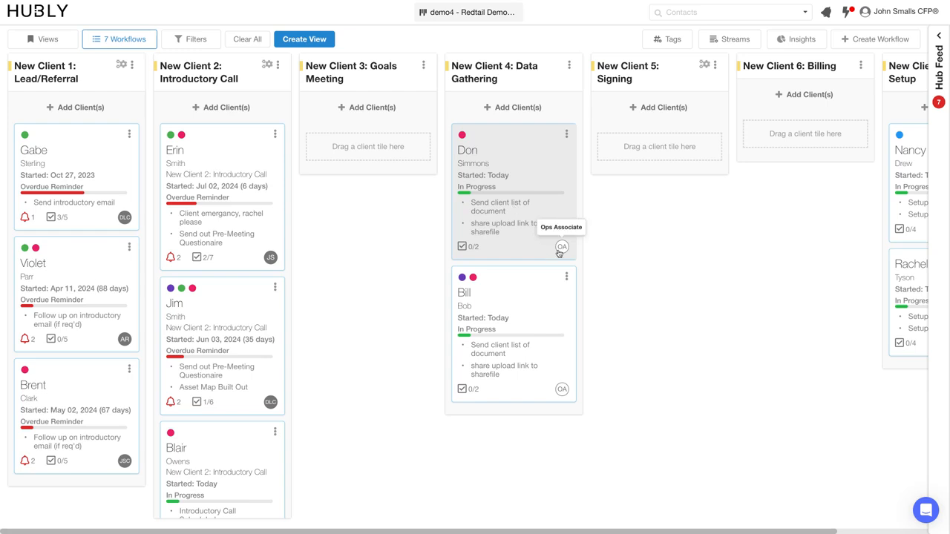
mouse_move(532, 187)
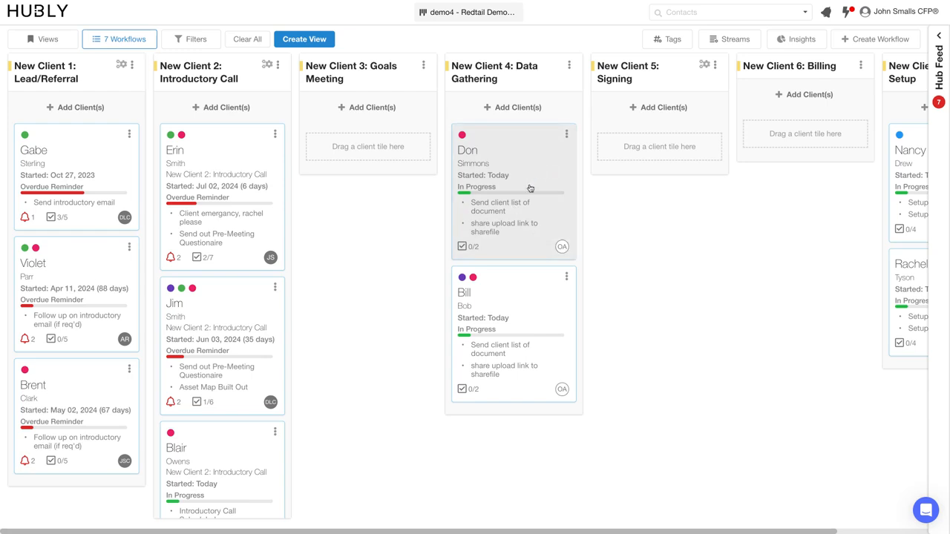
mouse_move(537, 187)
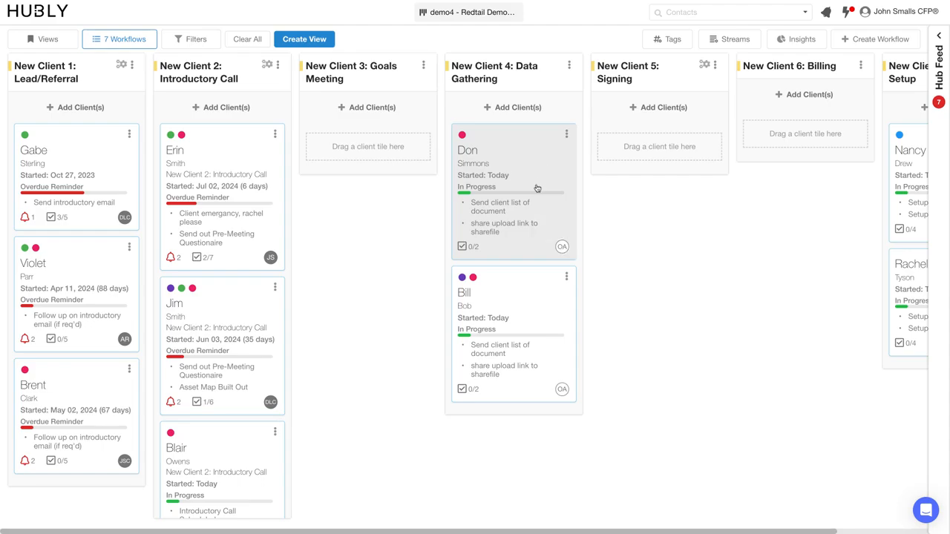
left_click(468, 149)
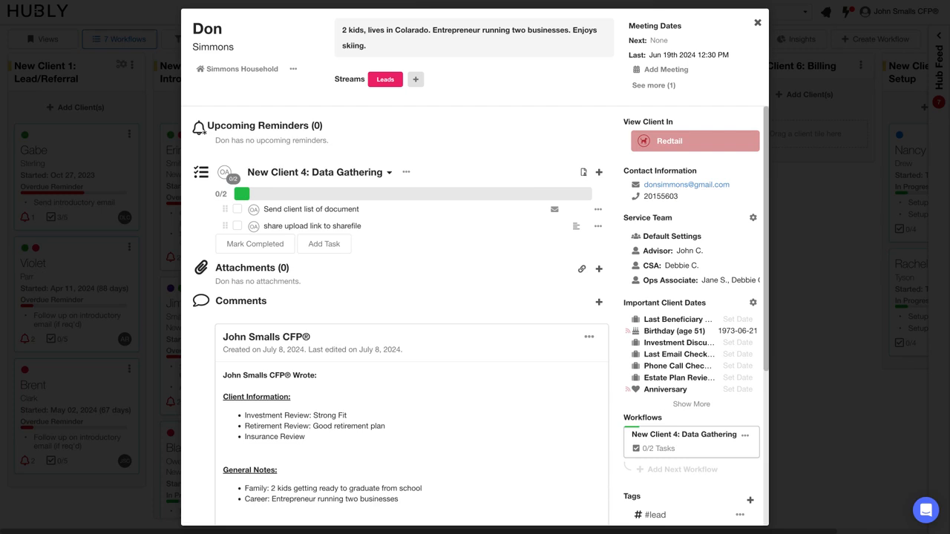
mouse_move(447, 147)
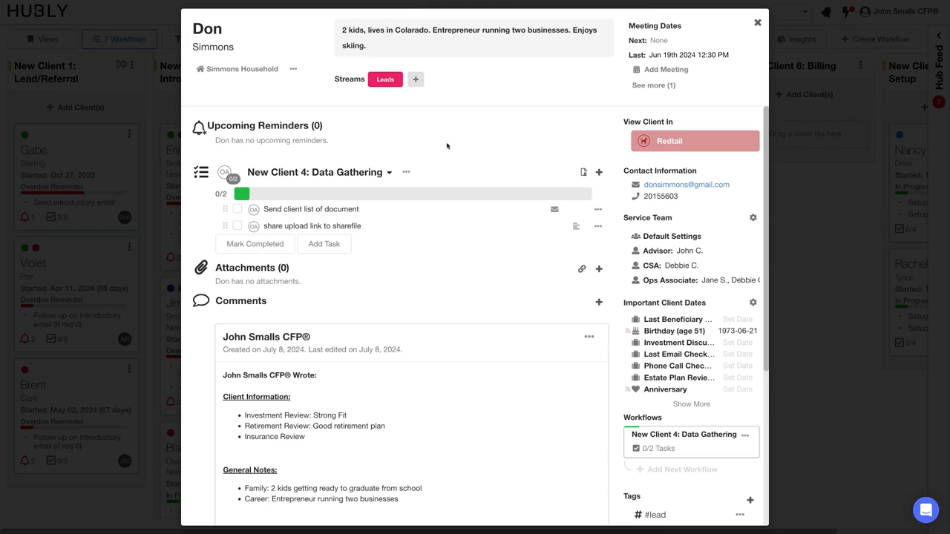
mouse_move(241, 16)
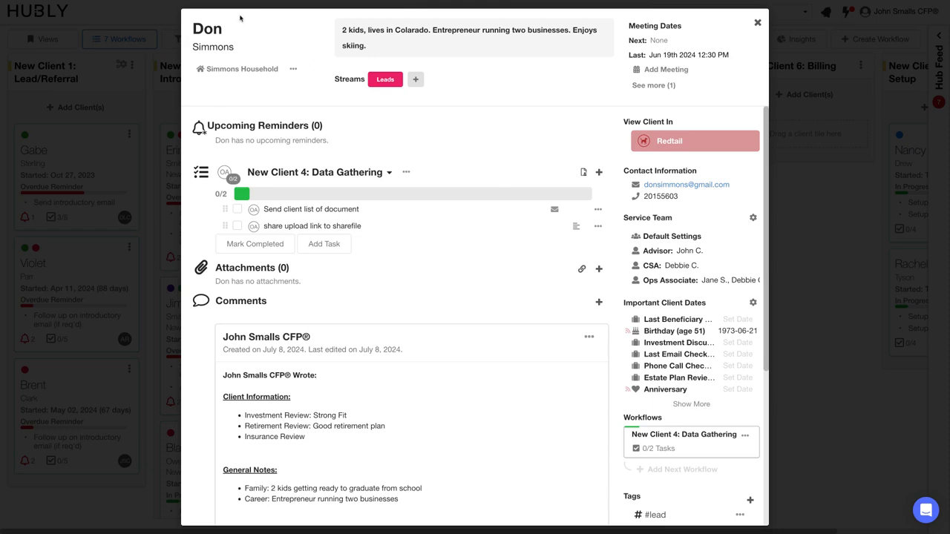
mouse_move(632, 16)
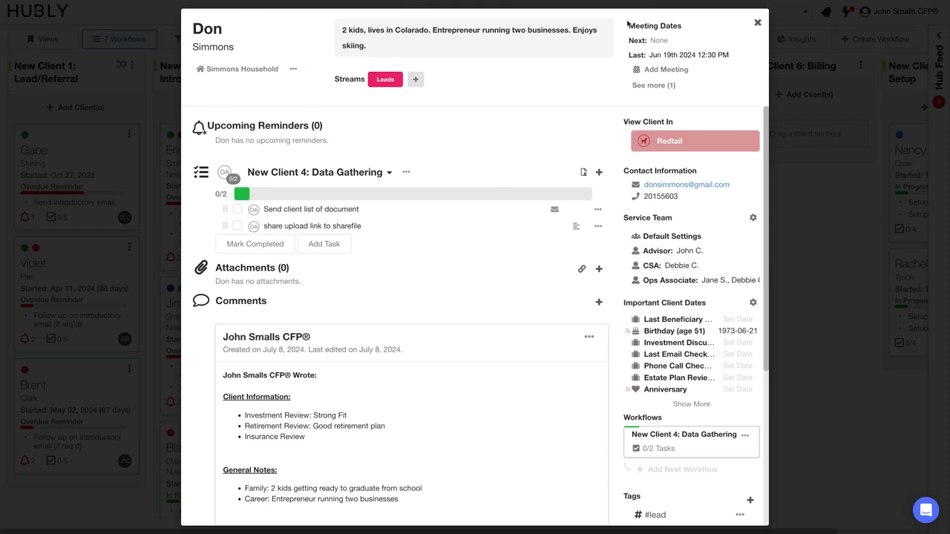
mouse_move(686, 54)
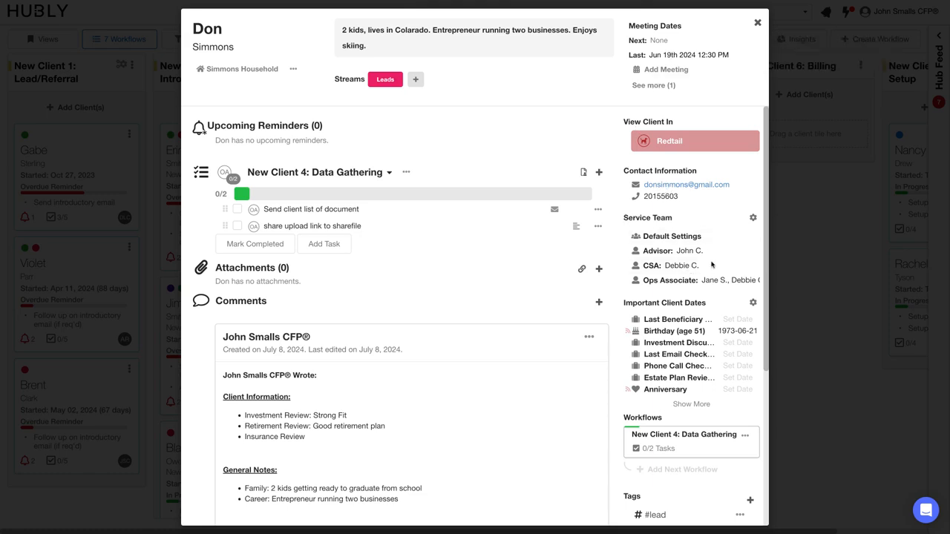
mouse_move(585, 384)
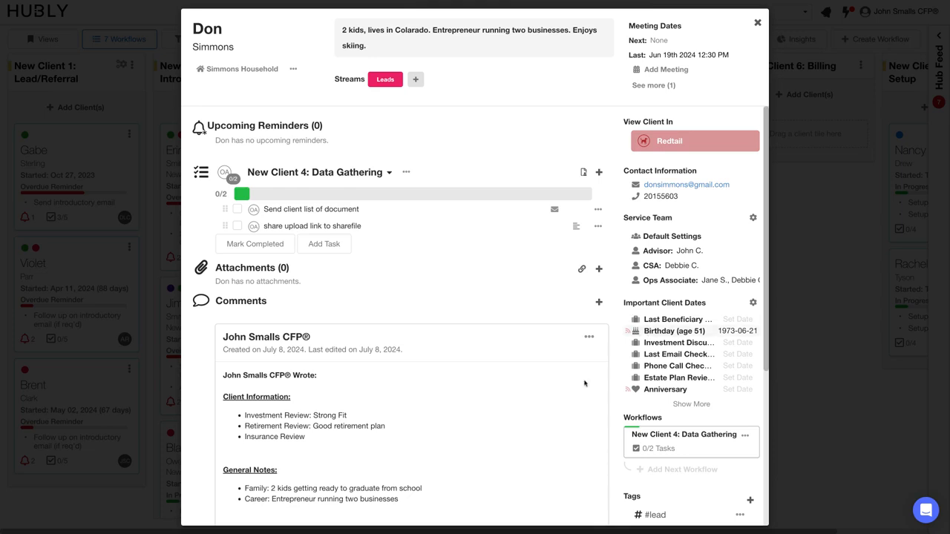
mouse_move(232, 460)
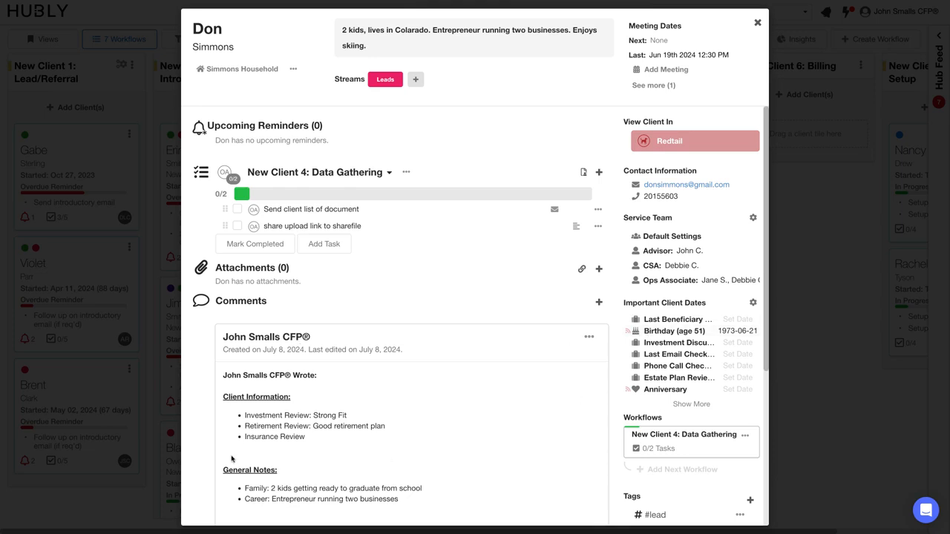
mouse_move(395, 136)
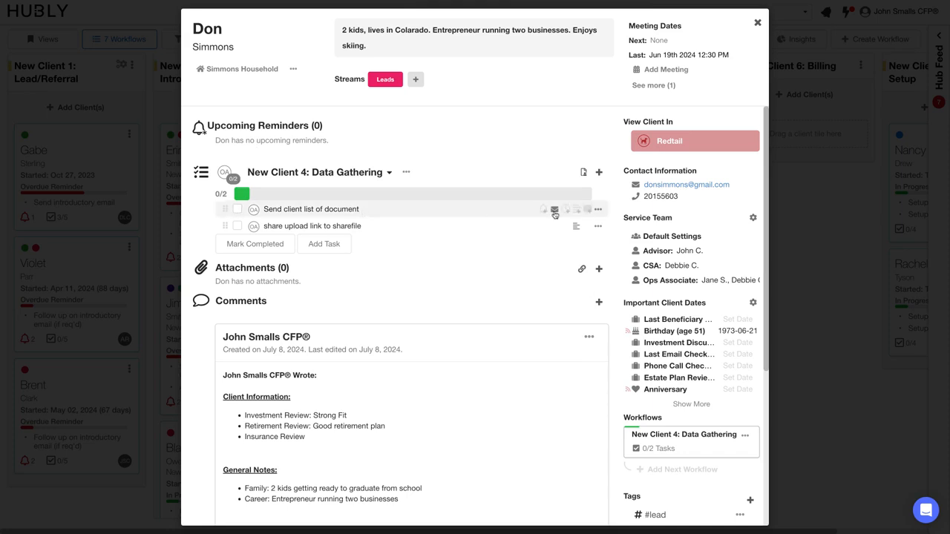
left_click(555, 209)
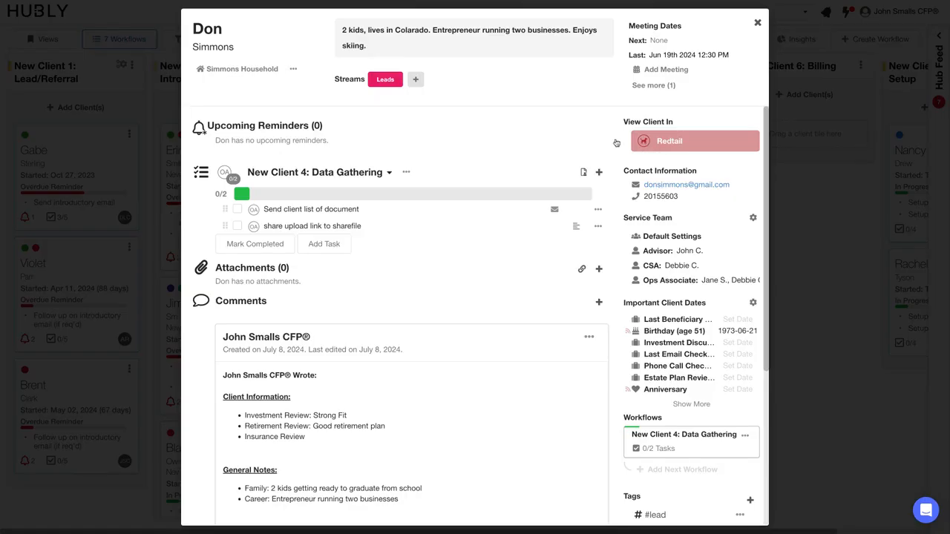
left_click(237, 208)
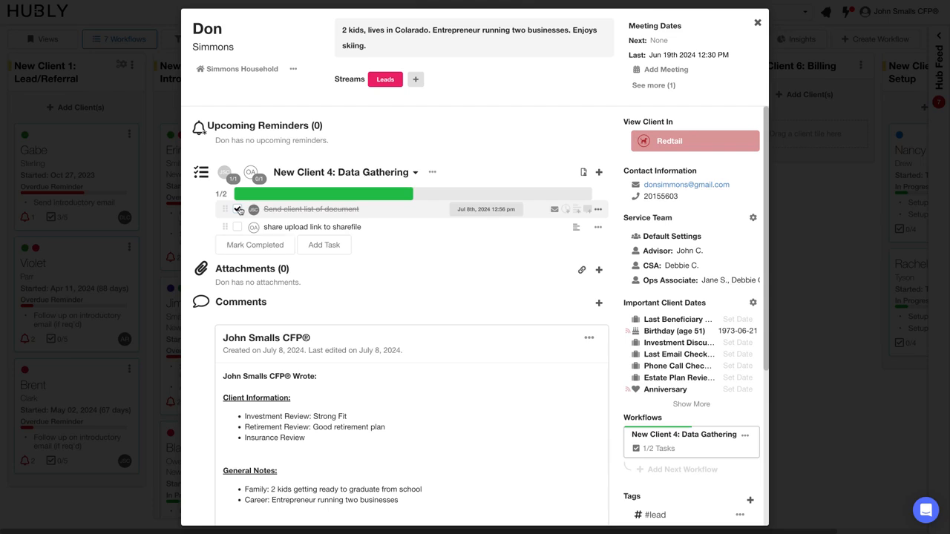
left_click(237, 208)
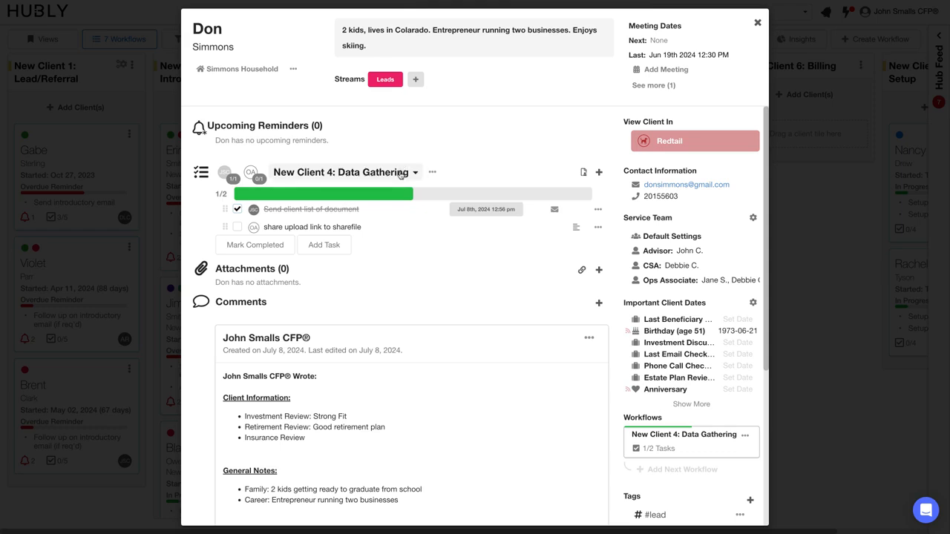
left_click(416, 172)
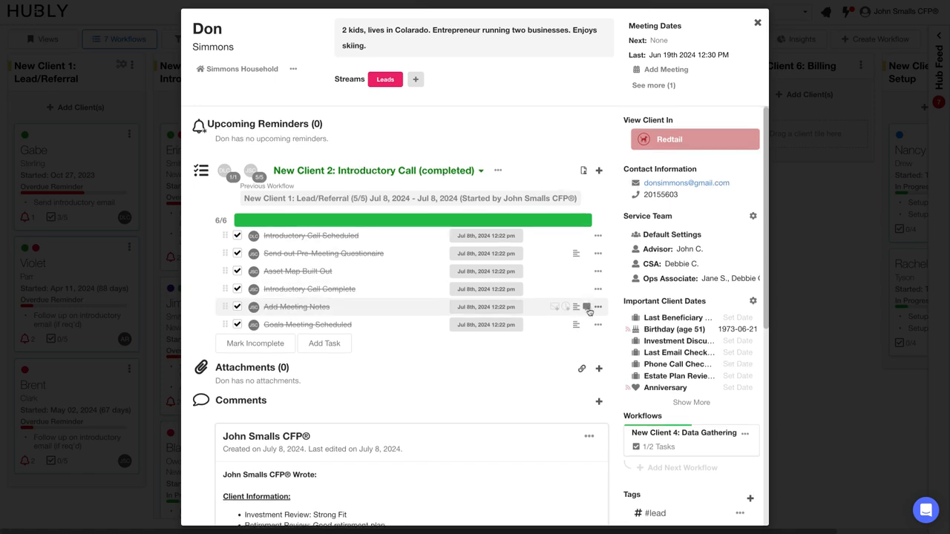
- Review Don's comments, then leave via View Client In Redtail
scroll("down", 3)
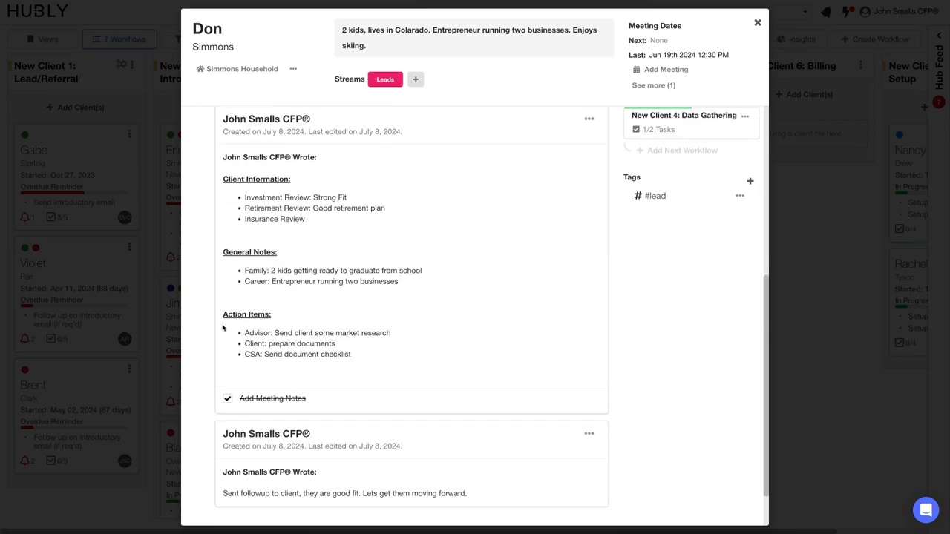
mouse_move(275, 299)
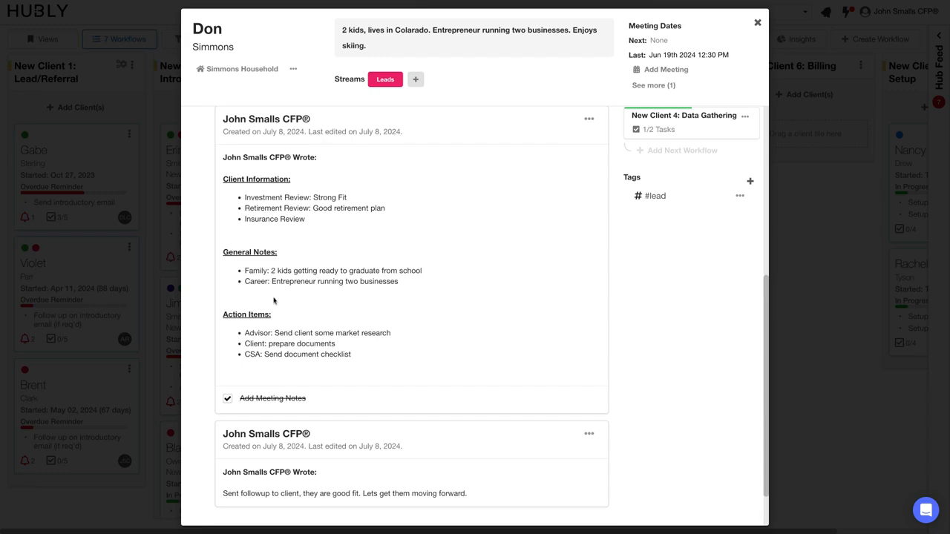
scroll("up", 3)
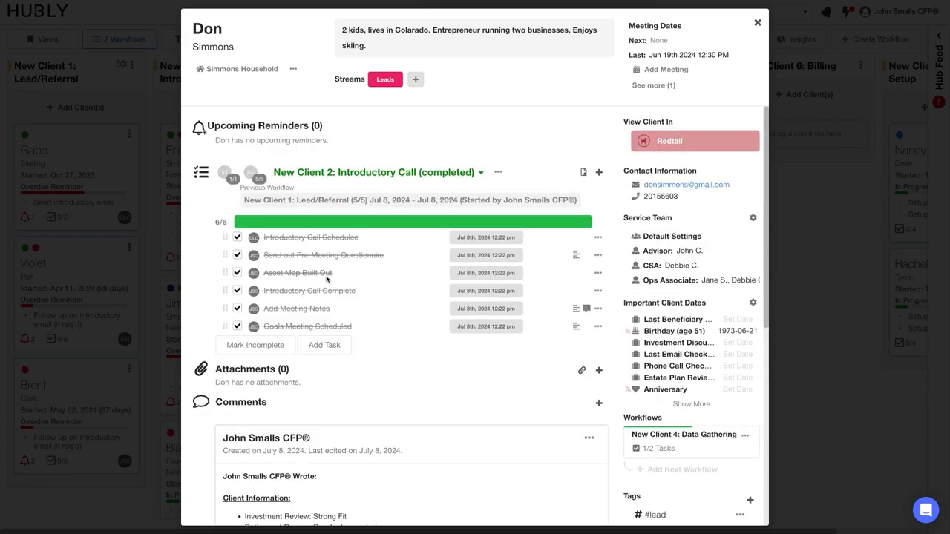
mouse_move(674, 144)
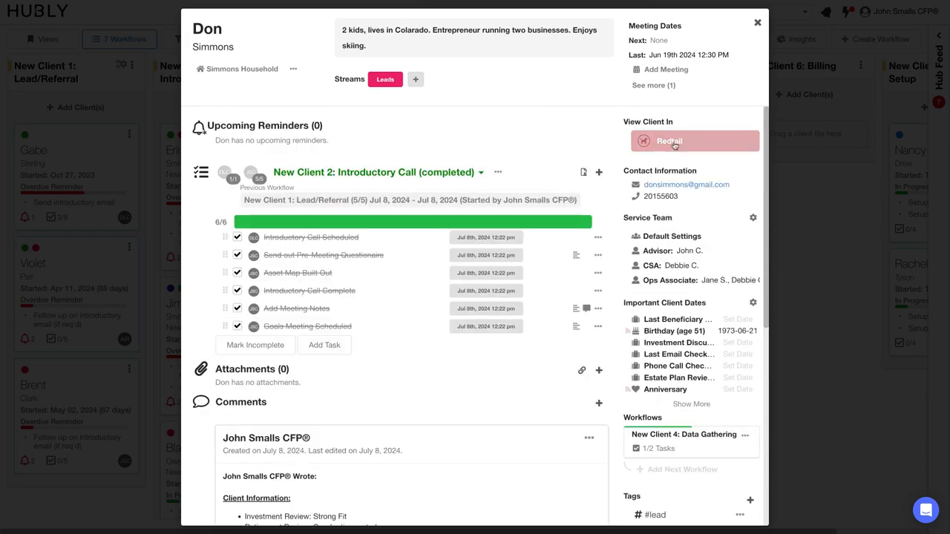
mouse_move(675, 147)
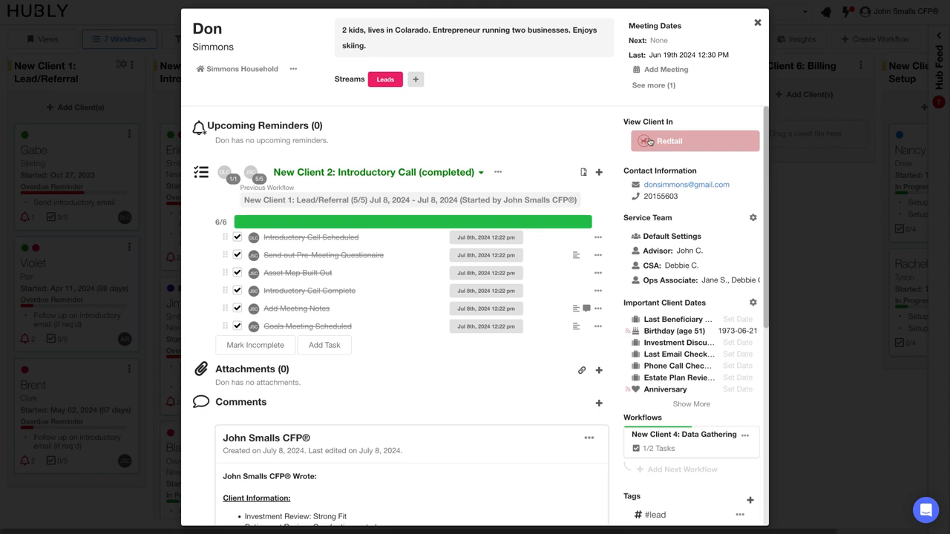
left_click(757, 23)
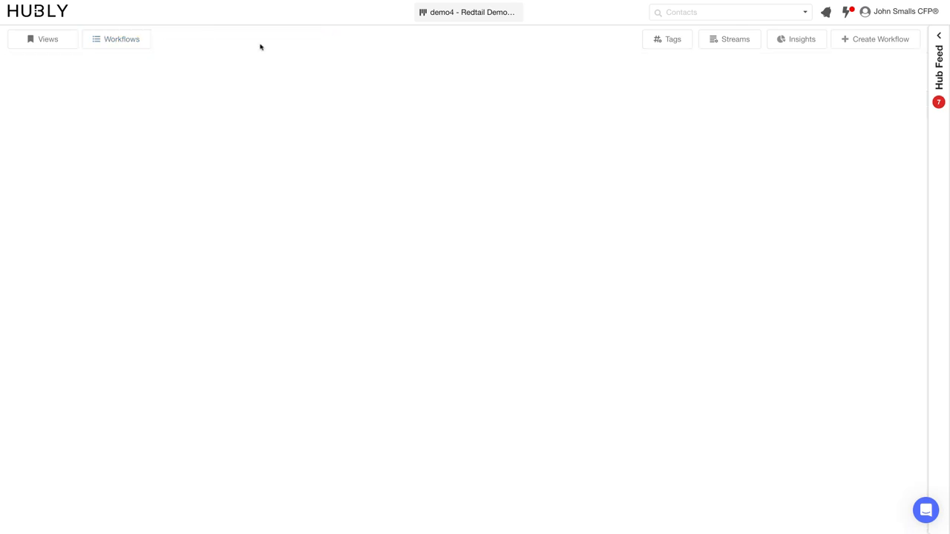
- Select the Accounts & Money Movement process from the Workflows list
left_click(122, 38)
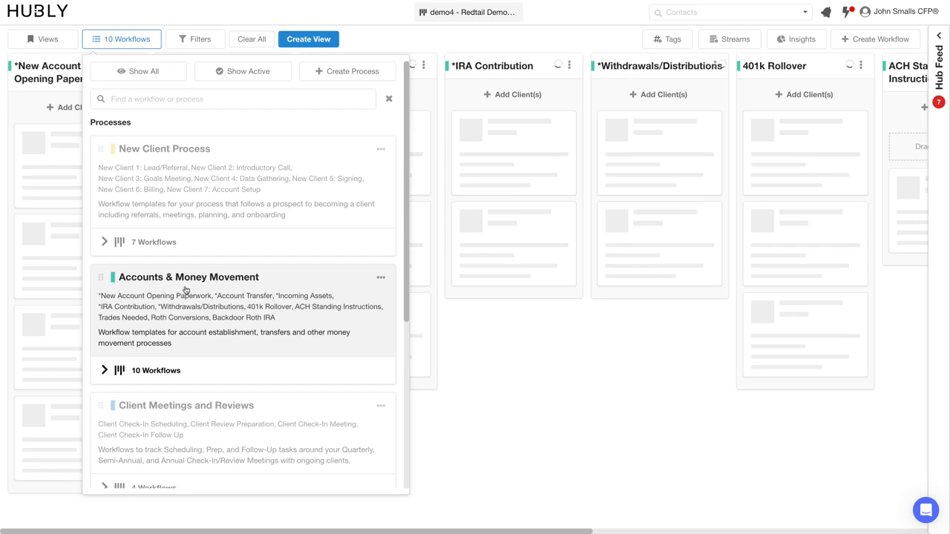
left_click(389, 98)
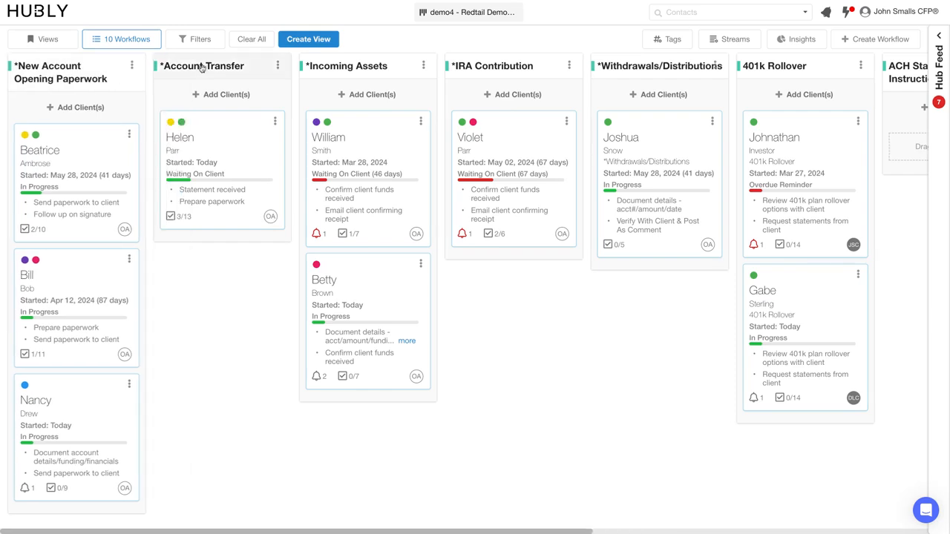
mouse_move(487, 53)
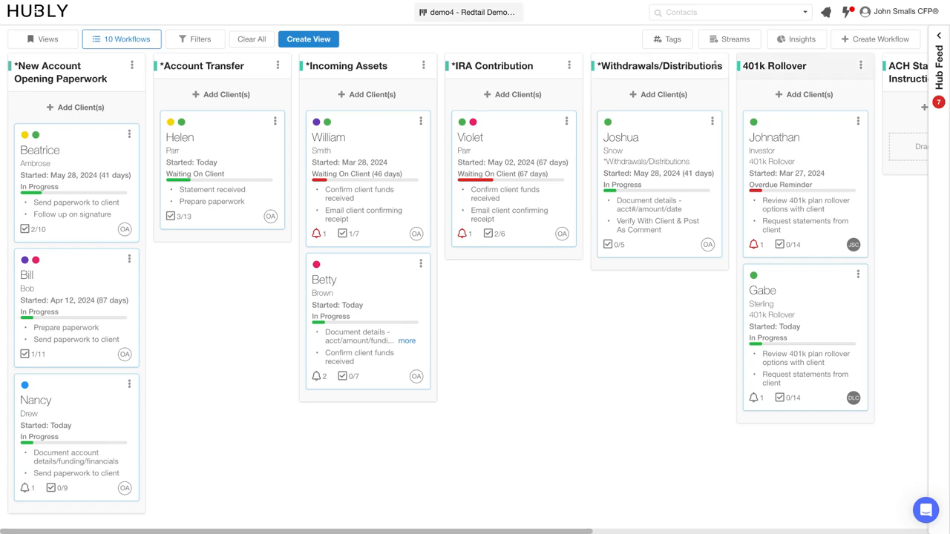
mouse_move(374, 235)
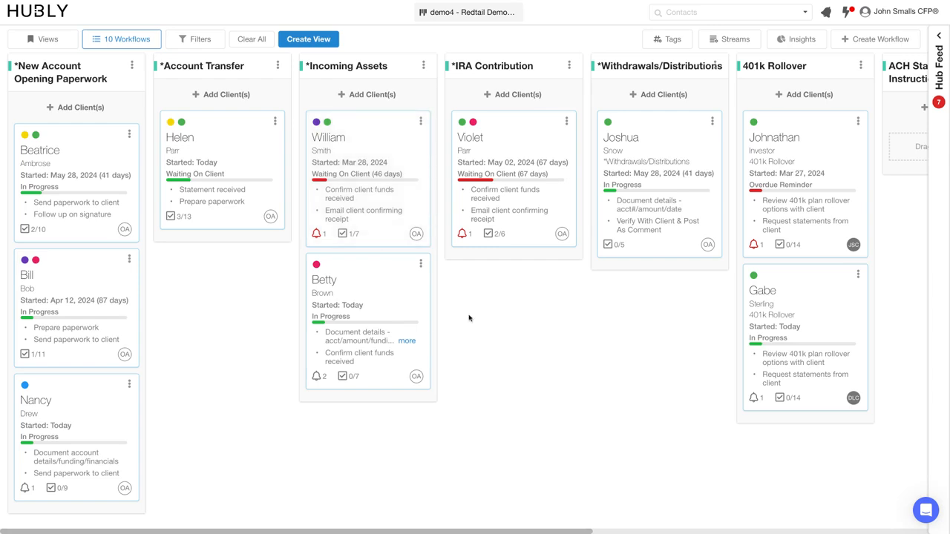
mouse_move(511, 178)
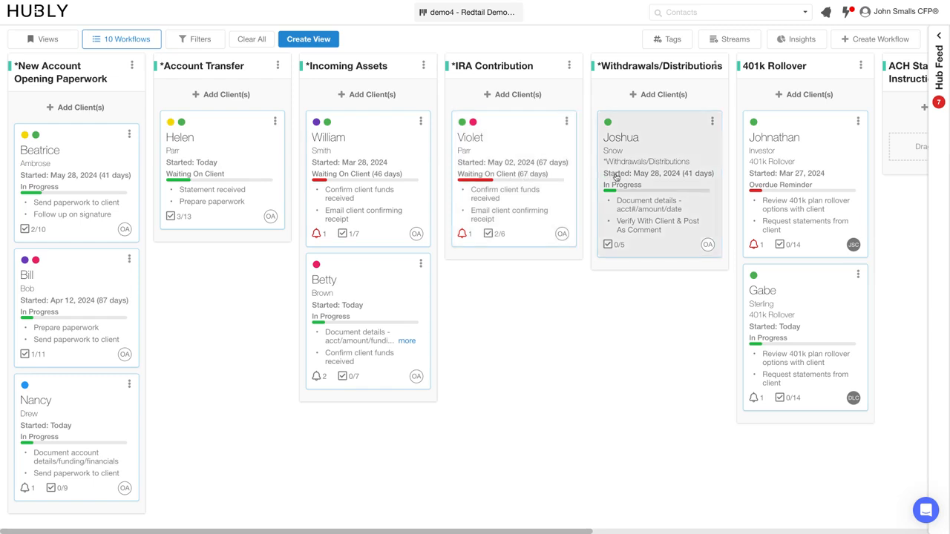
mouse_move(680, 176)
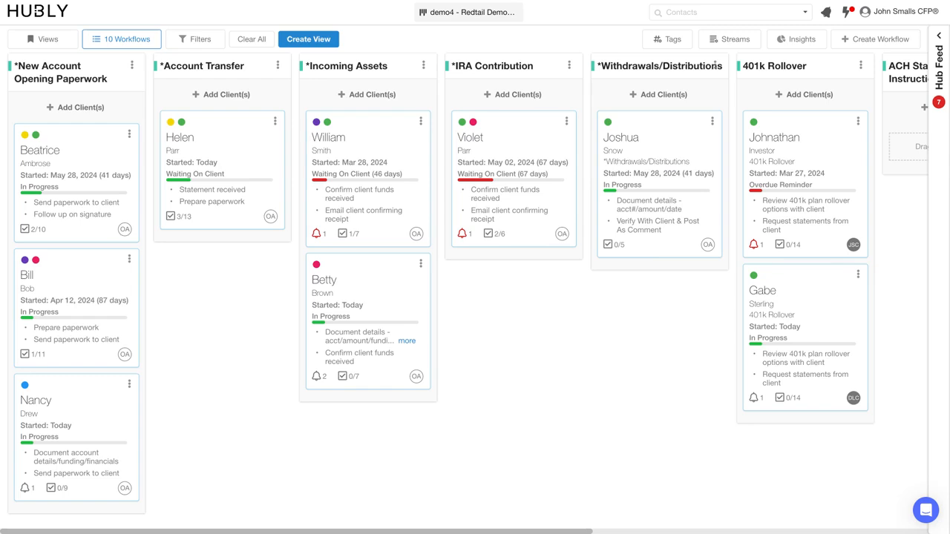
mouse_move(638, 340)
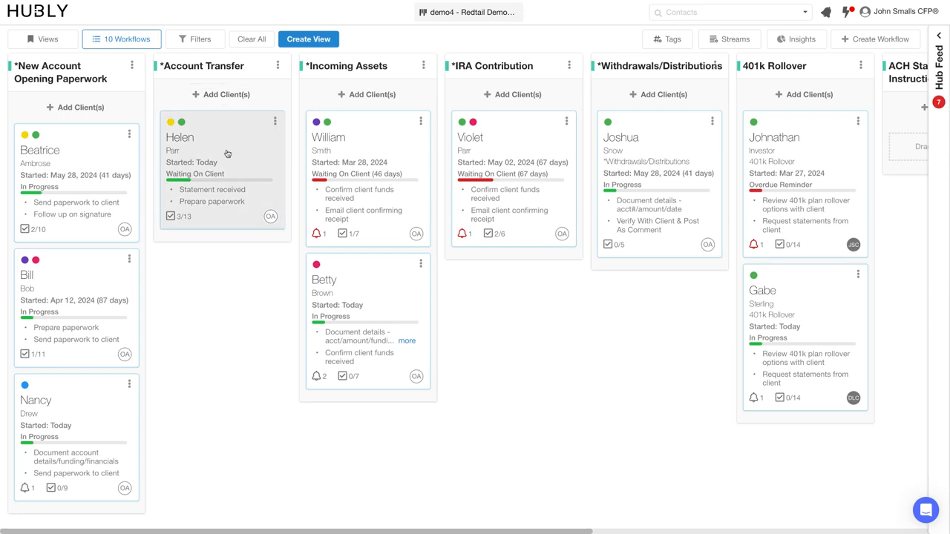
mouse_move(221, 95)
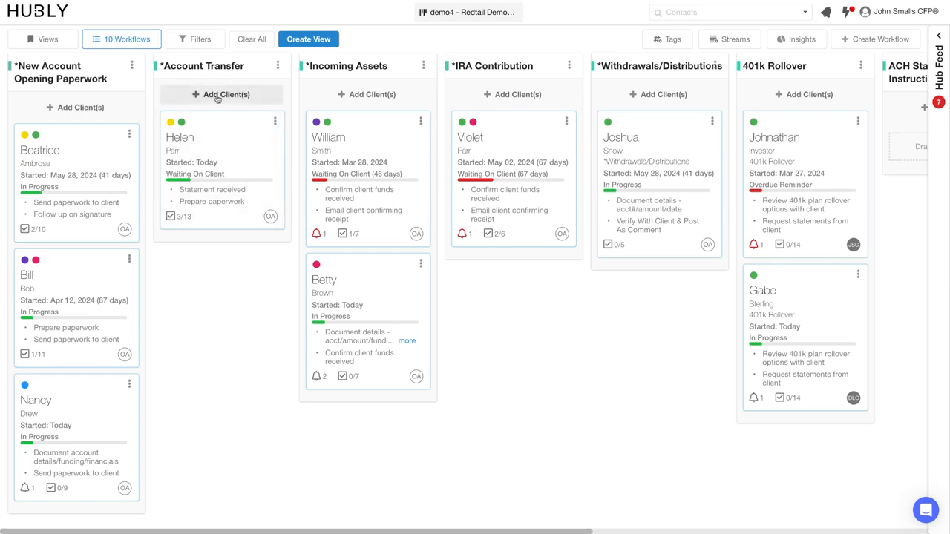
left_click(221, 95)
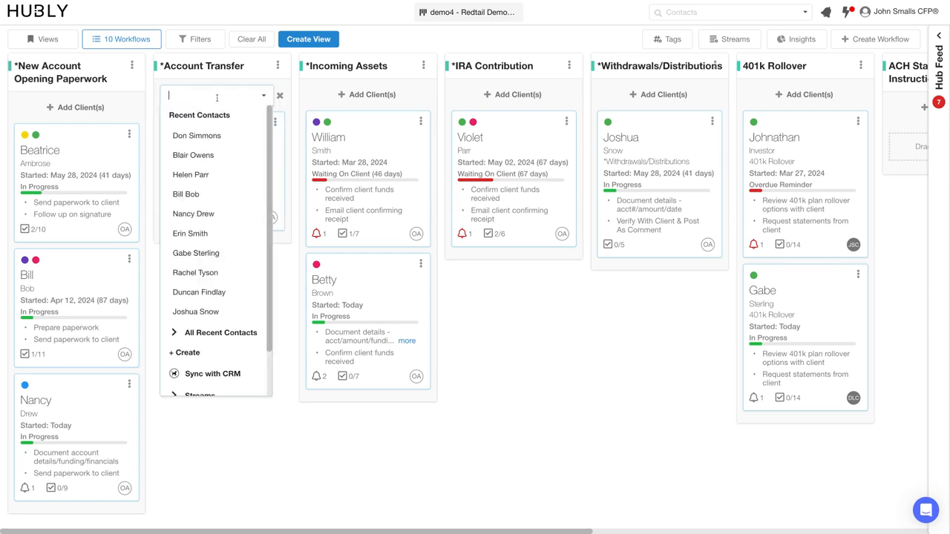
mouse_move(193, 214)
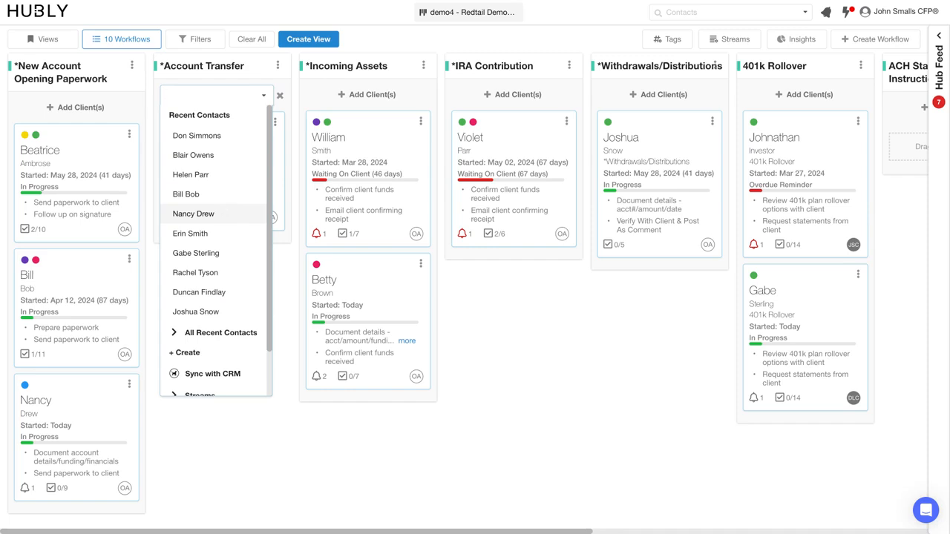
mouse_move(196, 136)
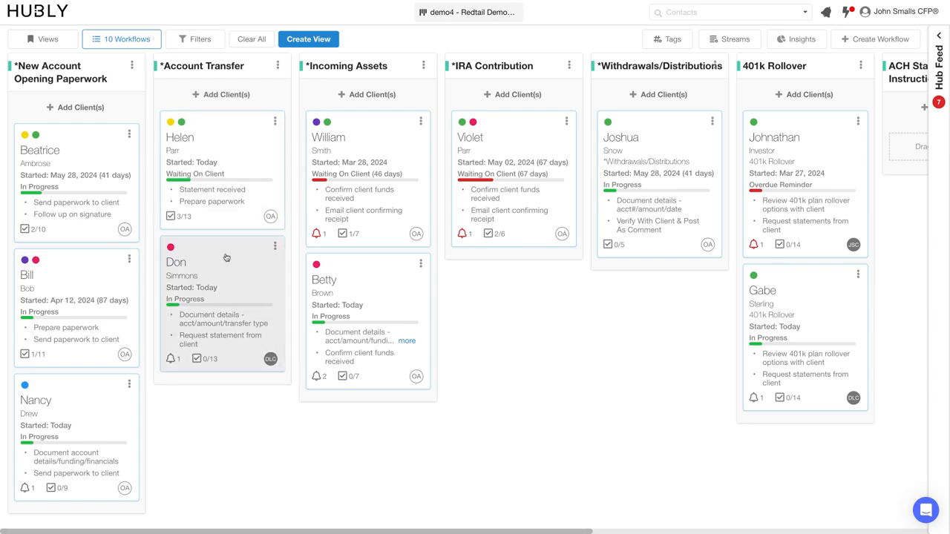
left_click(171, 360)
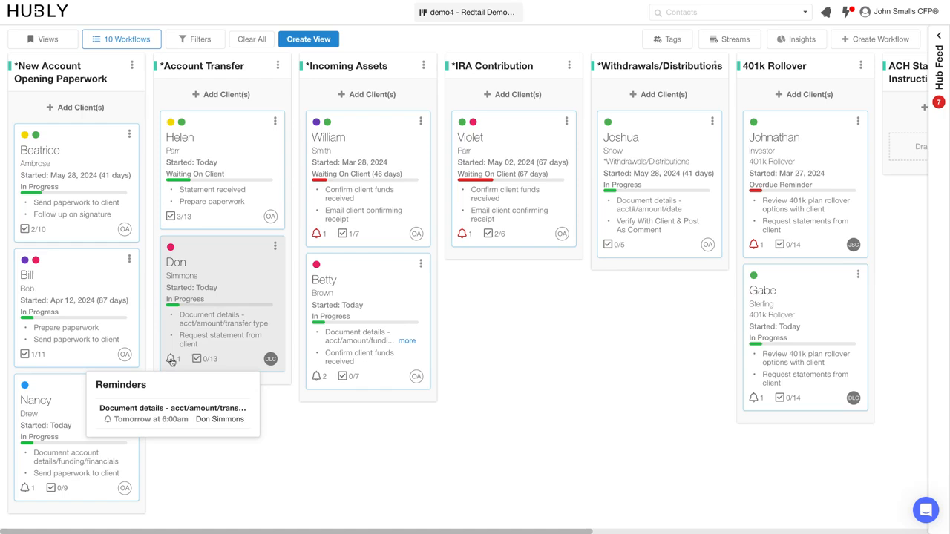
mouse_move(178, 361)
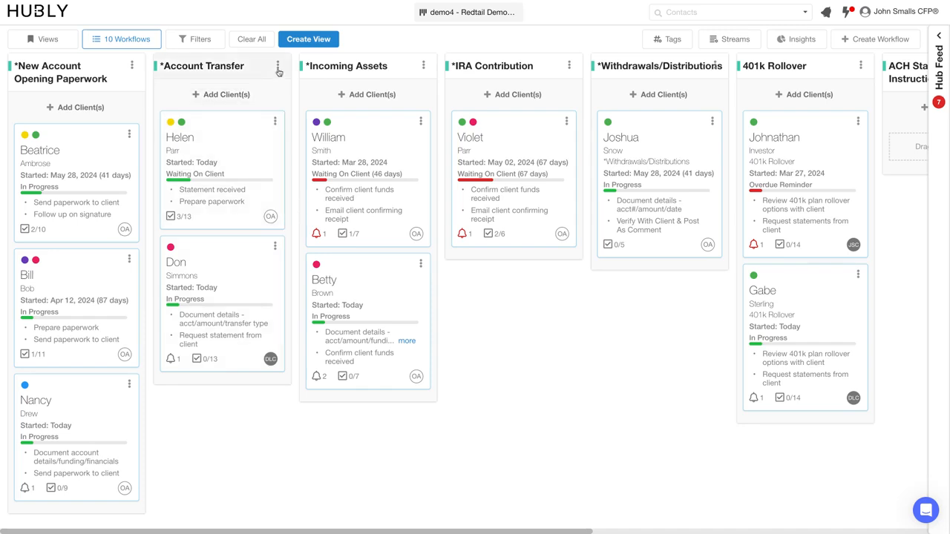
left_click(274, 65)
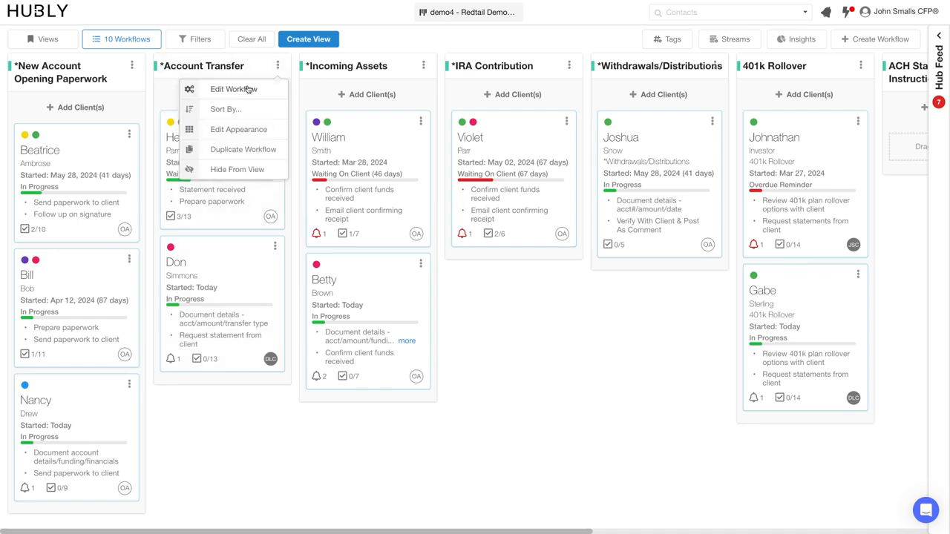
left_click(235, 89)
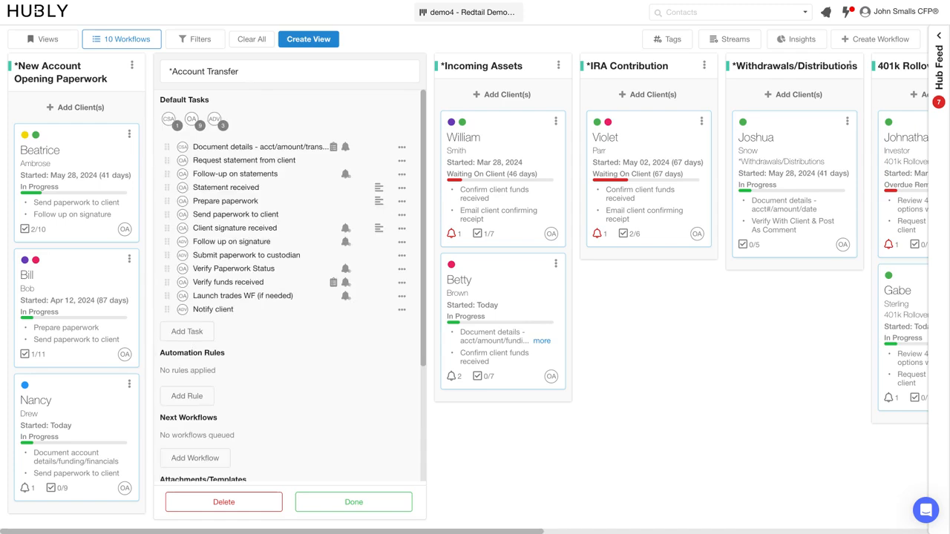
mouse_move(248, 93)
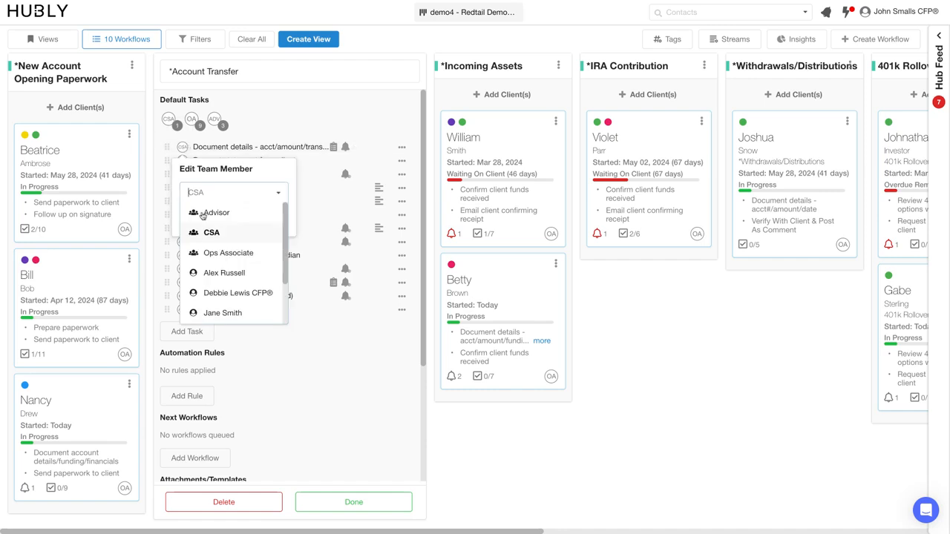
scroll("down", 3)
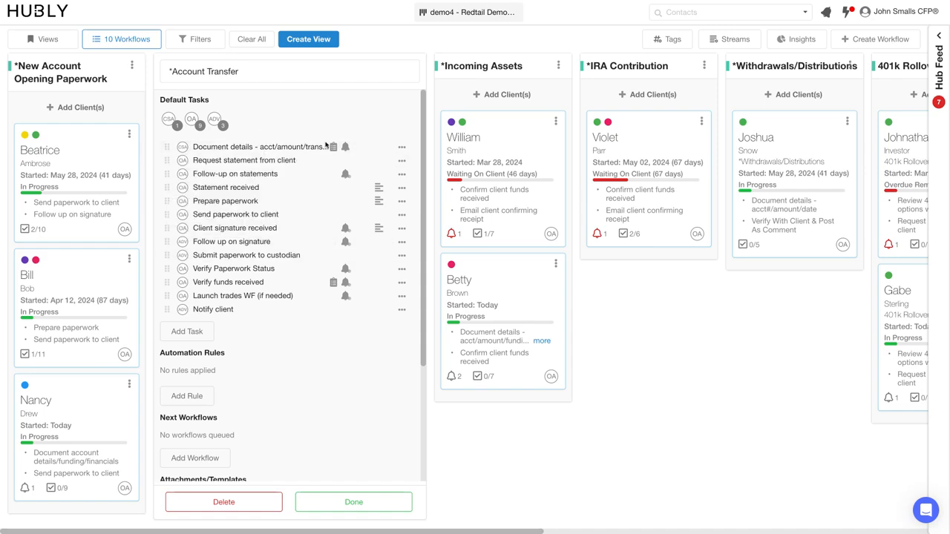
mouse_move(344, 150)
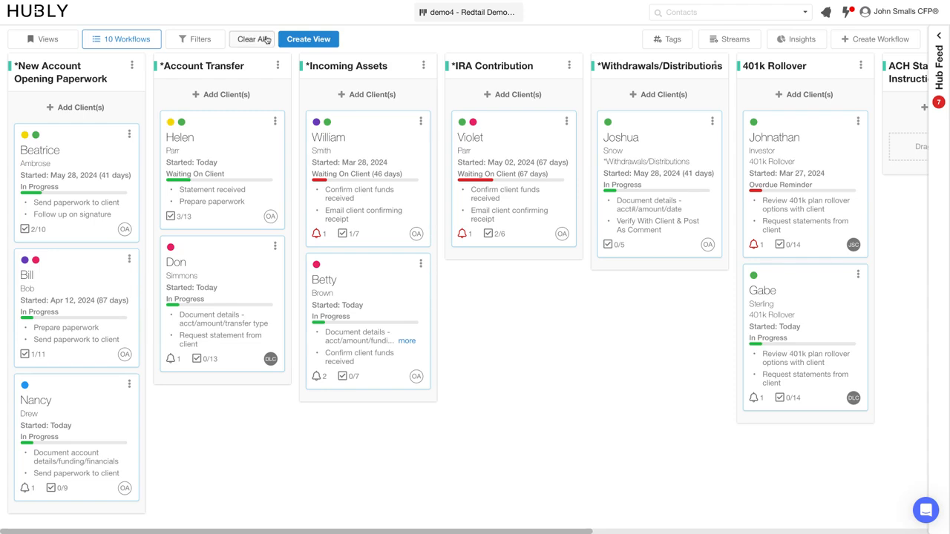
- Clear All workflows and close the Workflows panel, leaving an empty board
left_click(122, 38)
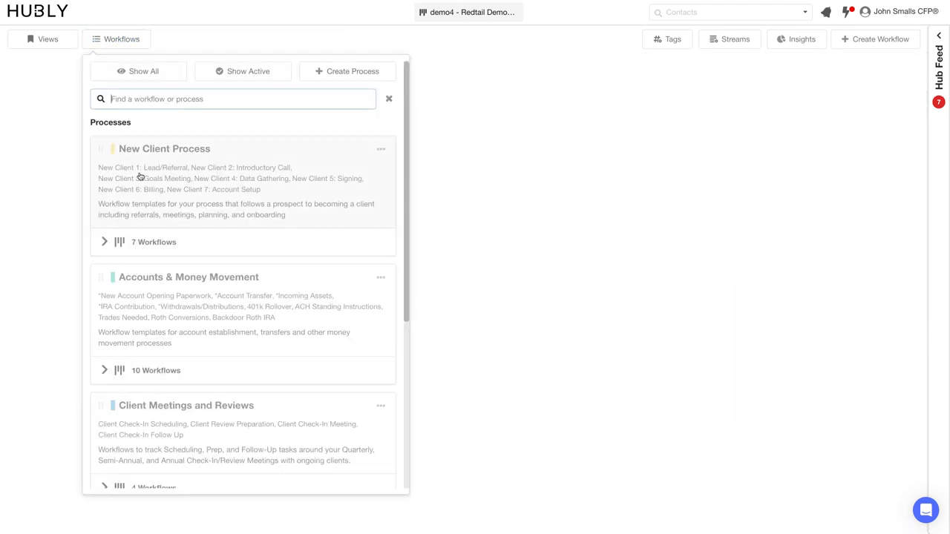
mouse_move(172, 134)
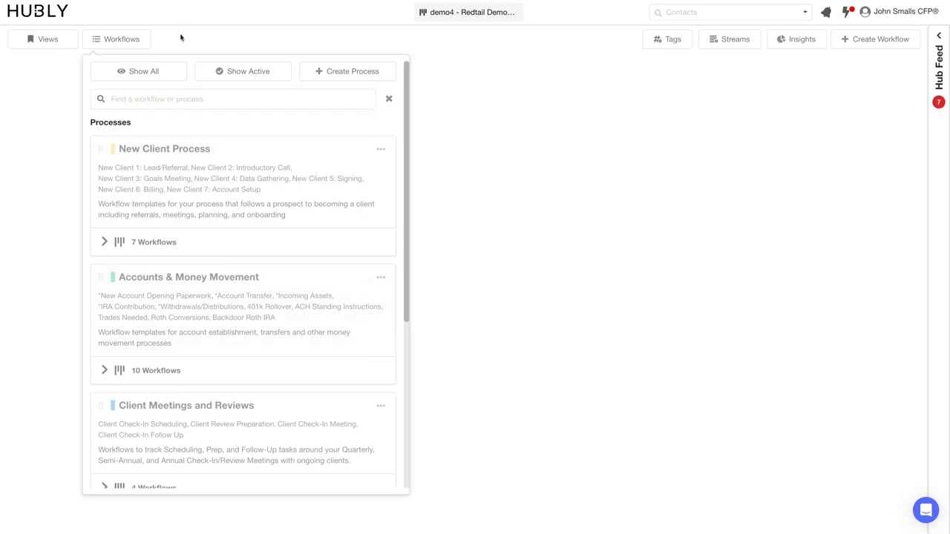
left_click(48, 38)
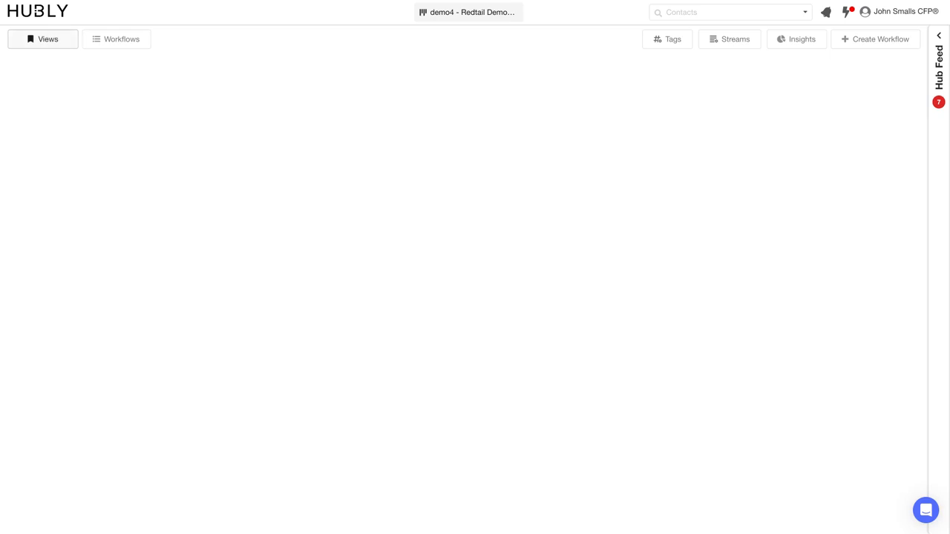
- Load the saved Operations Team View from the Views list onto the board
left_click(46, 38)
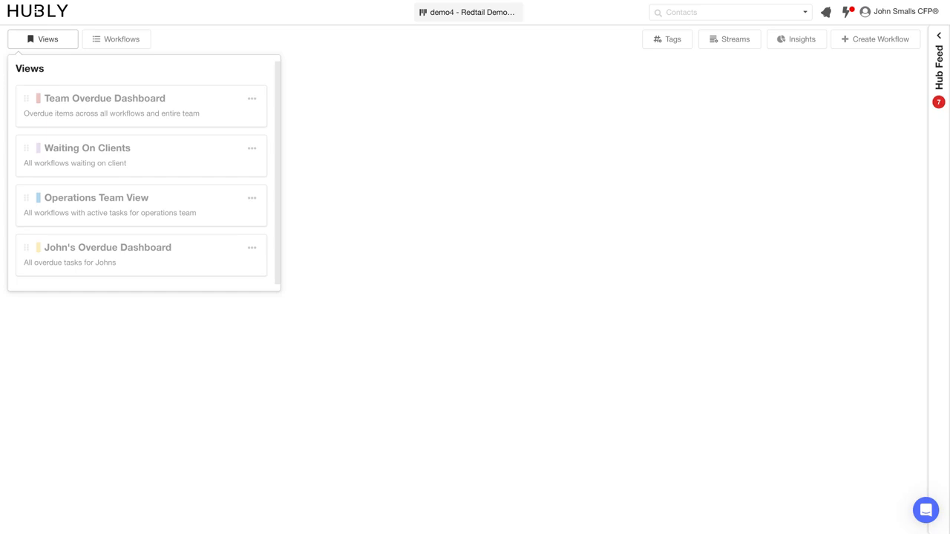
mouse_move(101, 201)
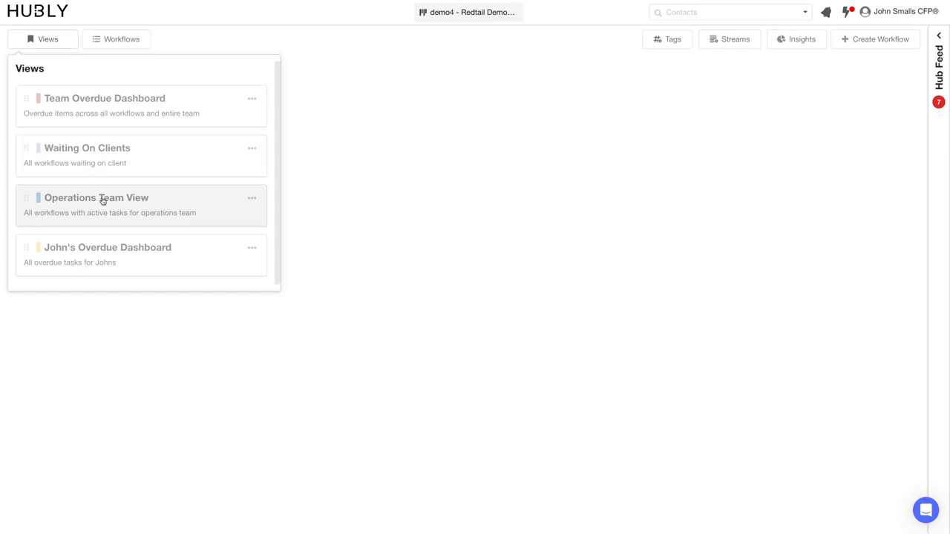
left_click(96, 198)
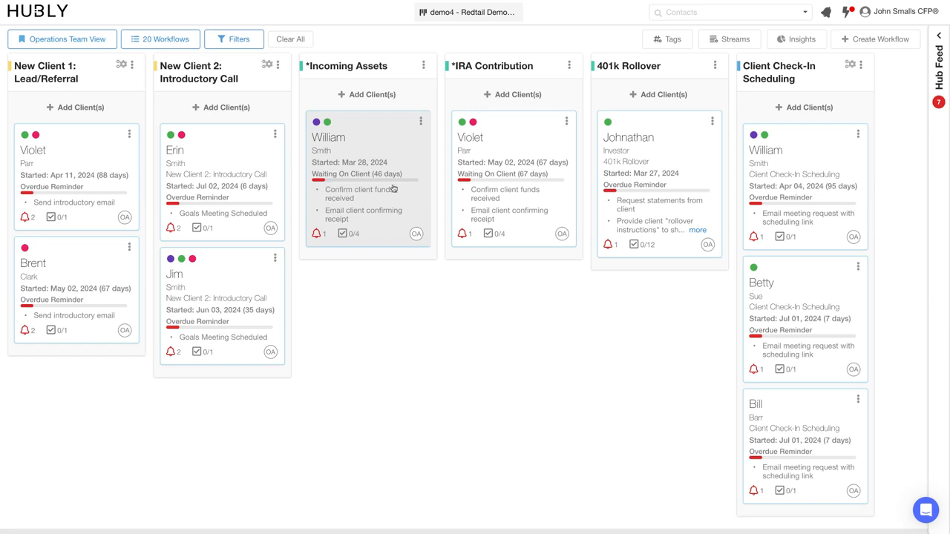
mouse_move(561, 234)
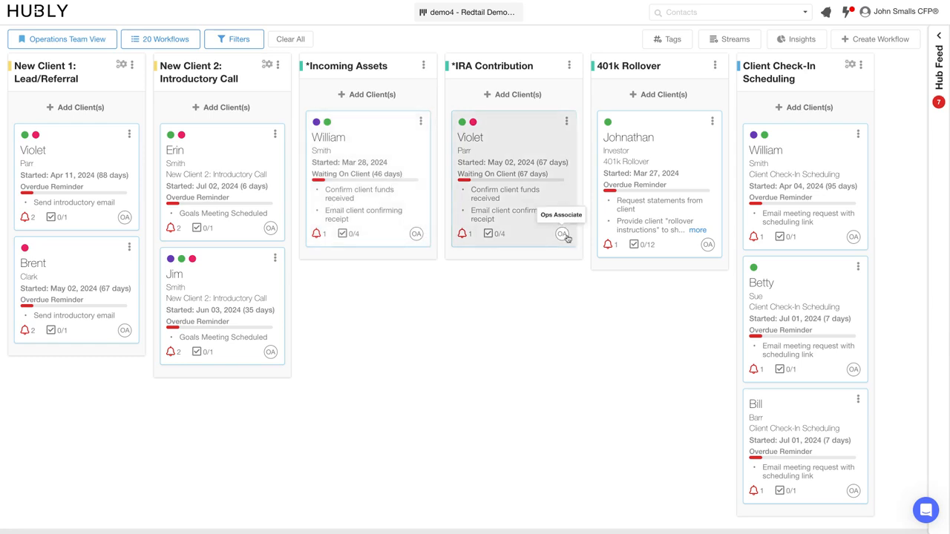
mouse_move(643, 372)
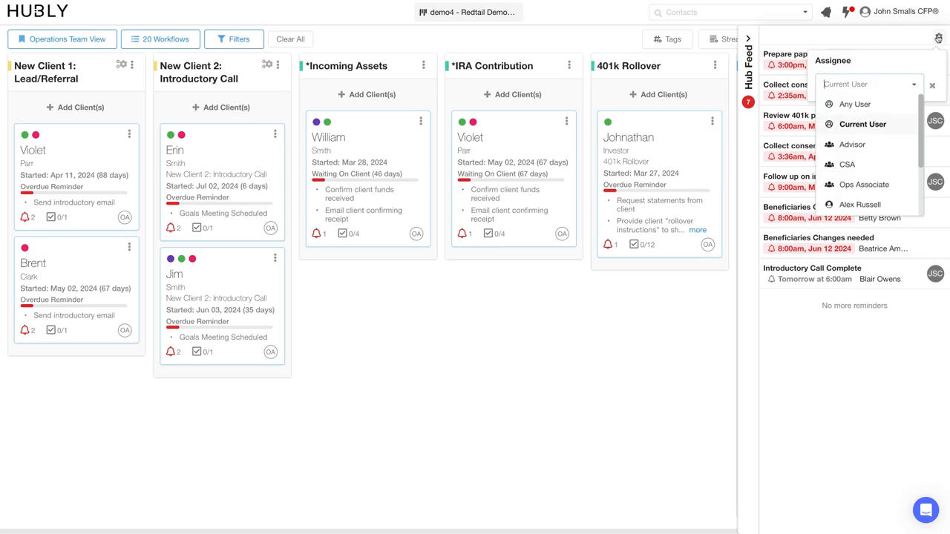
- Filter Hub Feed reminders to the Ops Associate, then clear the view from the board
scroll("down", 3)
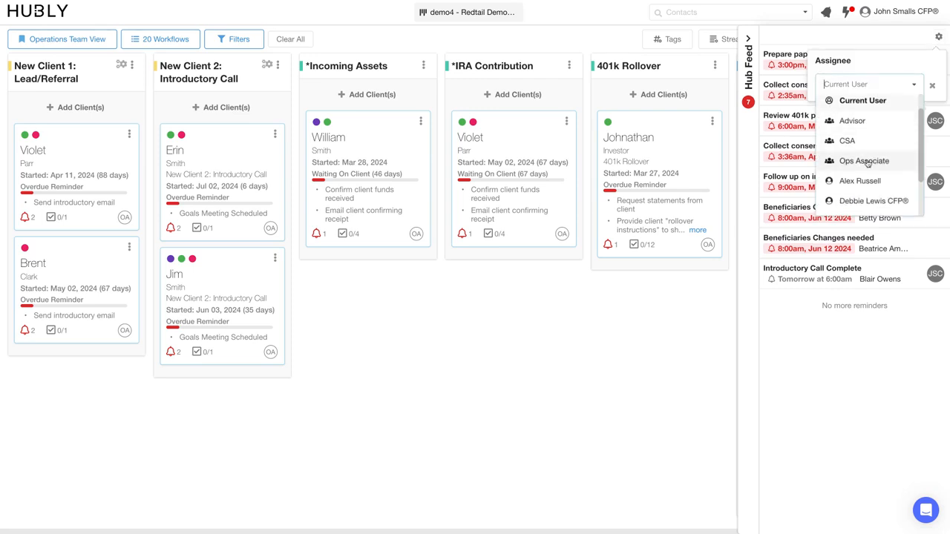
left_click(864, 160)
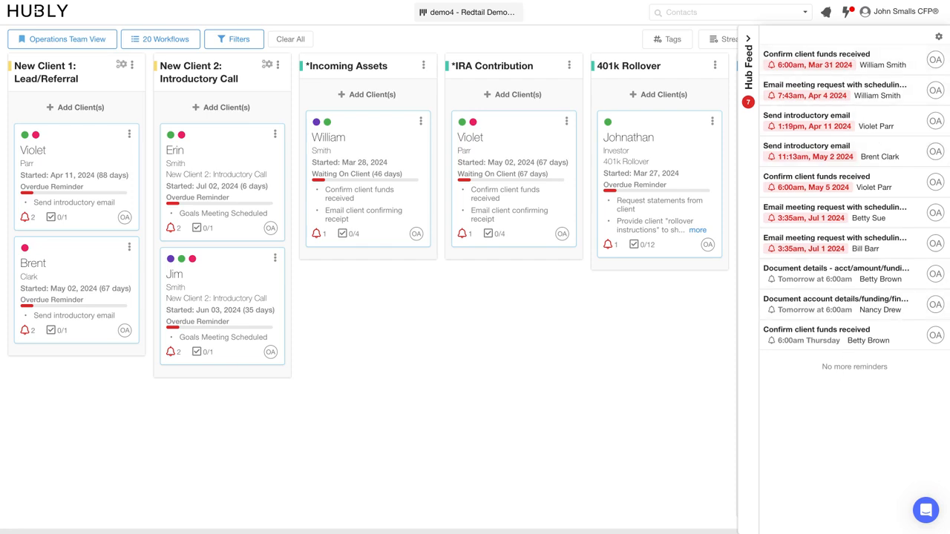
mouse_move(811, 386)
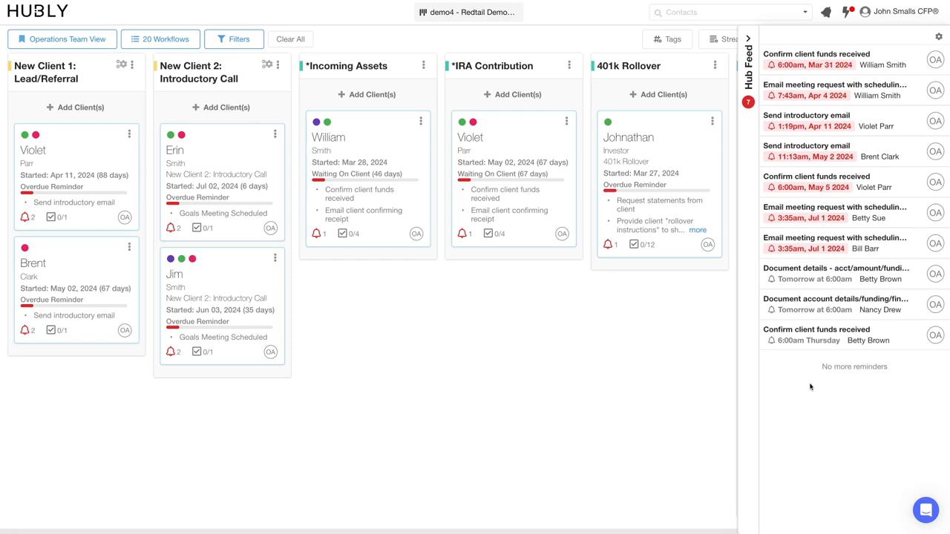
mouse_move(760, 401)
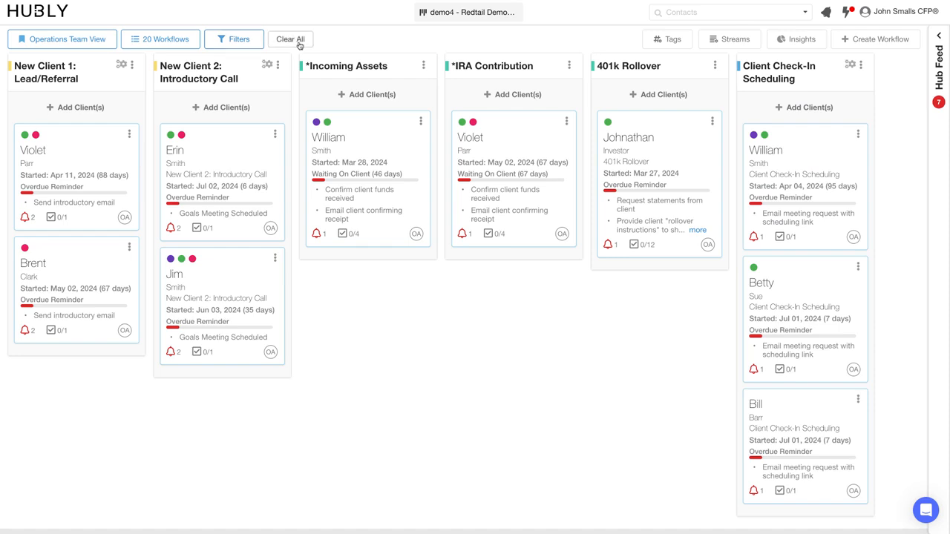
left_click(41, 38)
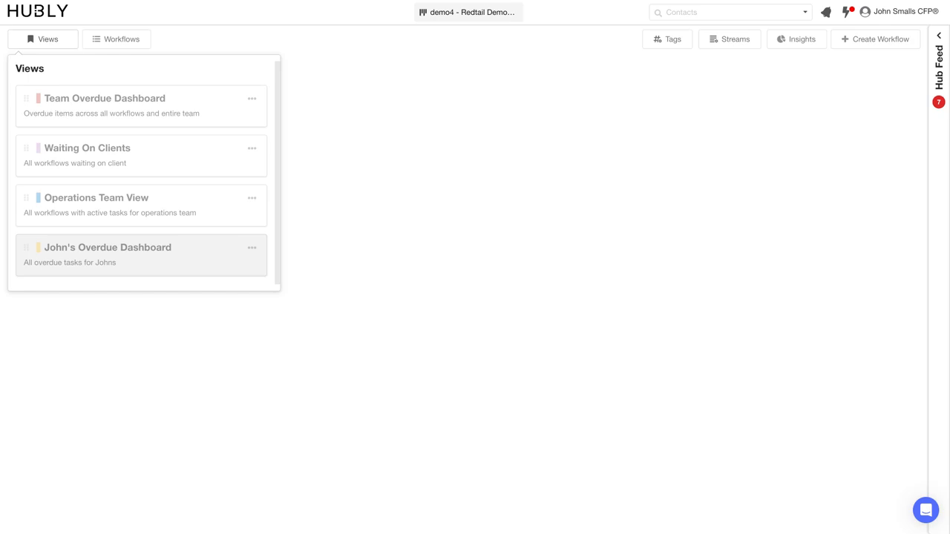
- Load John's Overdue Dashboard saved view showing overdue client cards
left_click(107, 247)
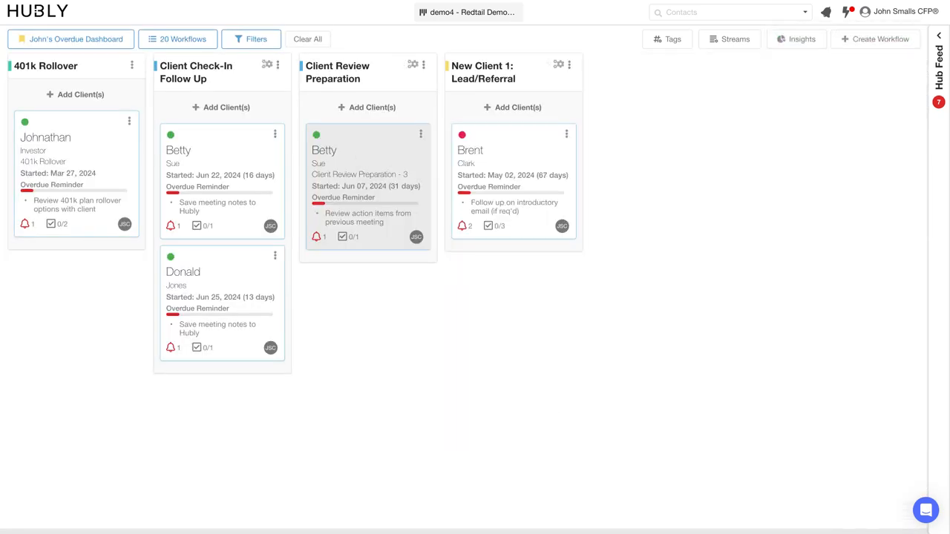
mouse_move(350, 154)
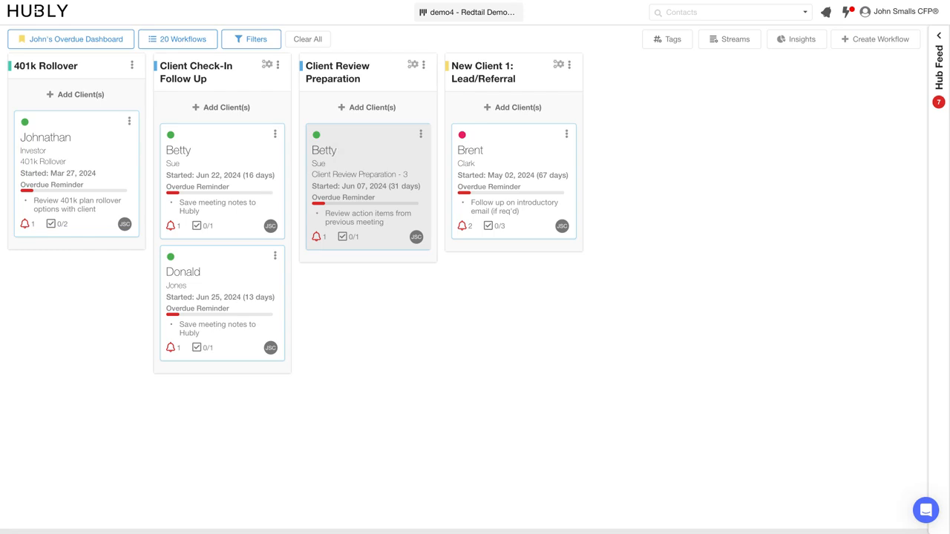
mouse_move(346, 133)
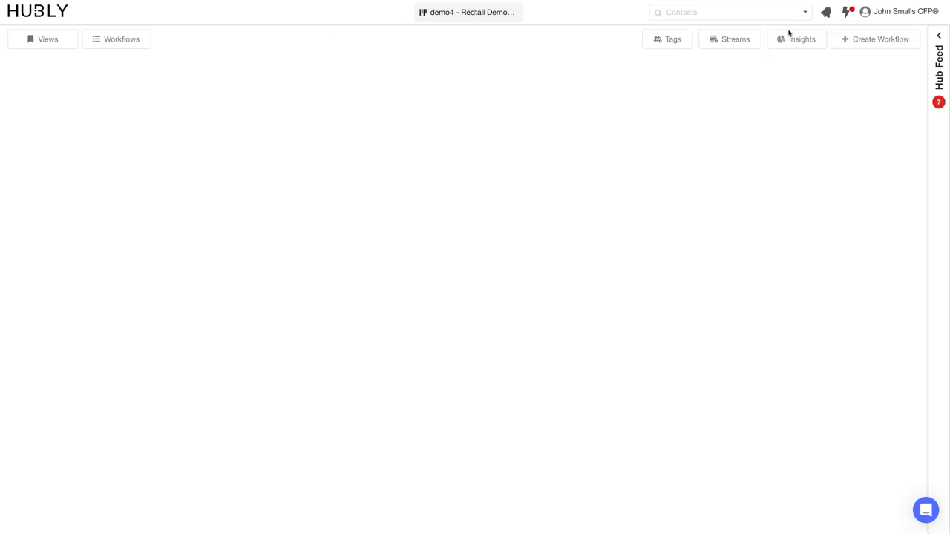
- Bring up the Insights report menu listing the available dashboards
left_click(796, 39)
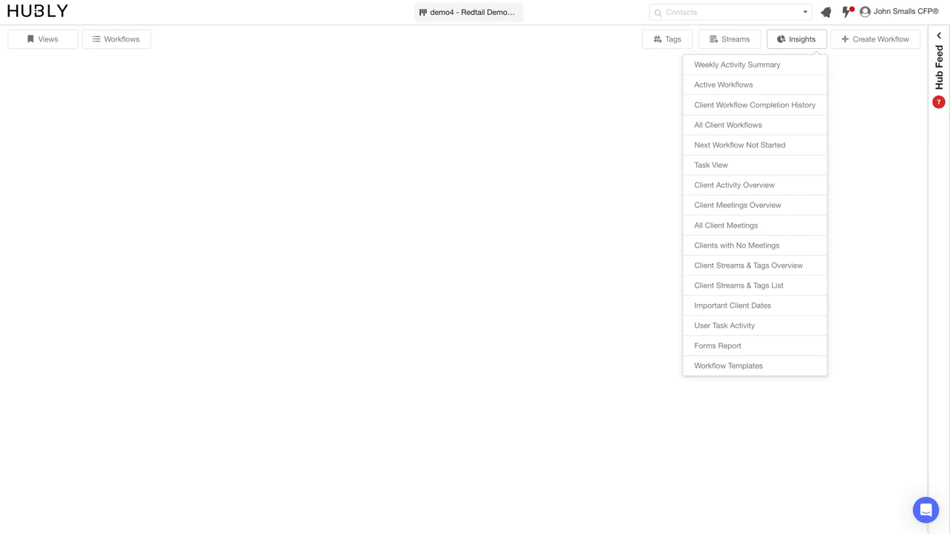
mouse_move(795, 85)
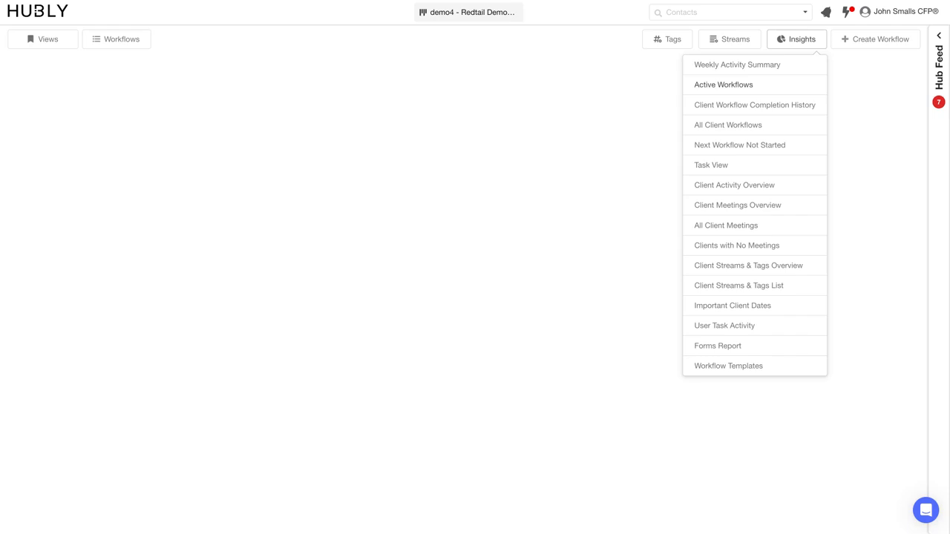
mouse_move(769, 86)
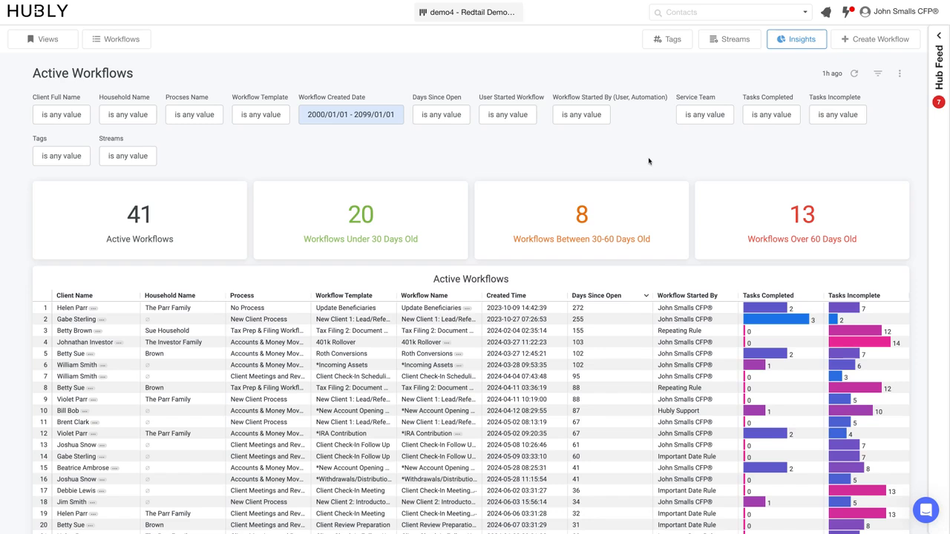
mouse_move(638, 160)
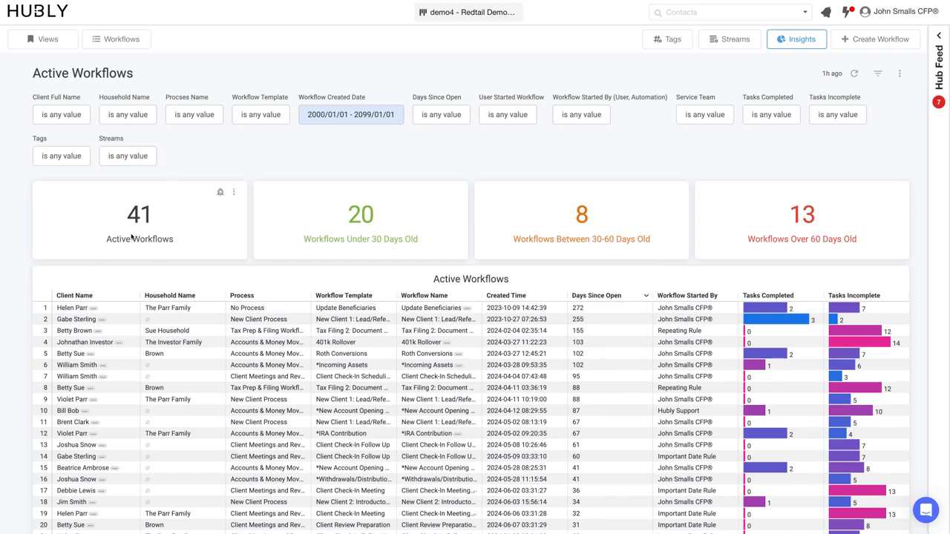
mouse_move(318, 211)
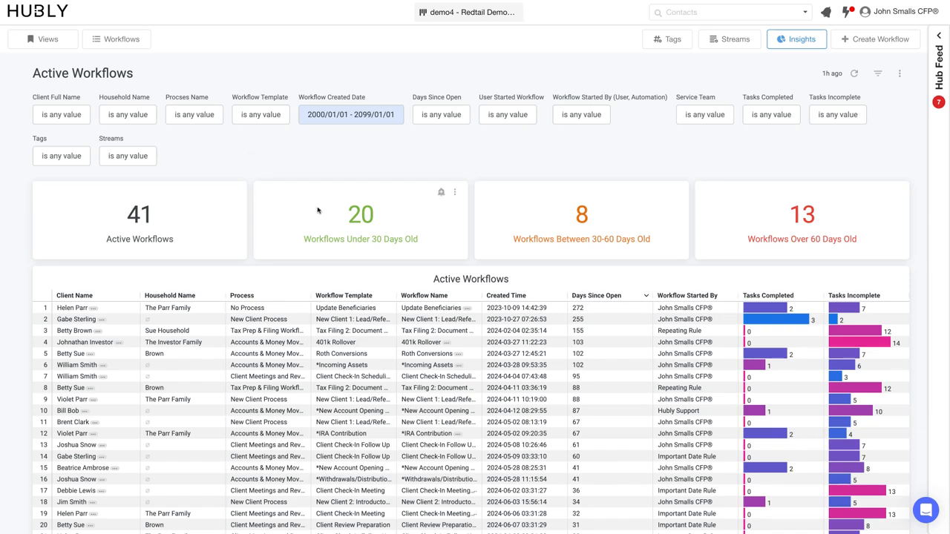
mouse_move(530, 219)
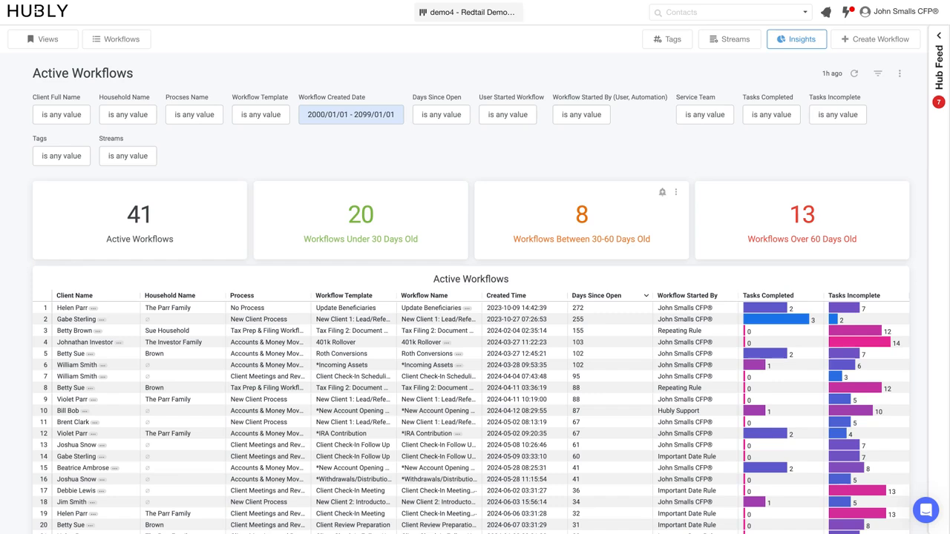
mouse_move(540, 202)
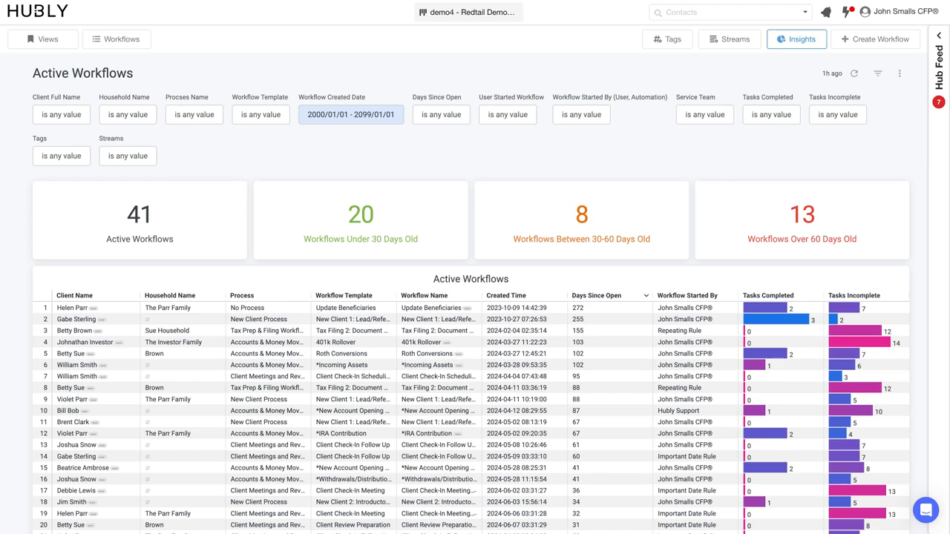
mouse_move(800, 214)
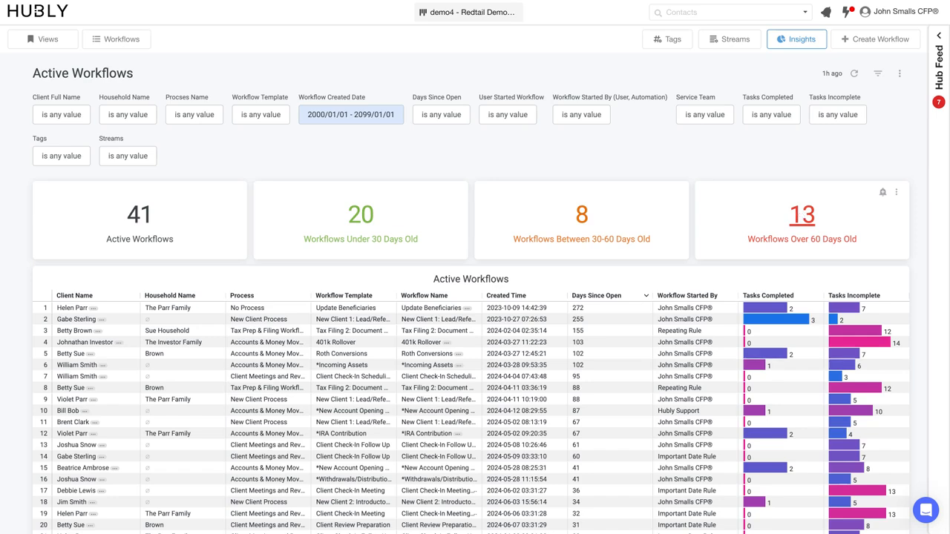
left_click(801, 214)
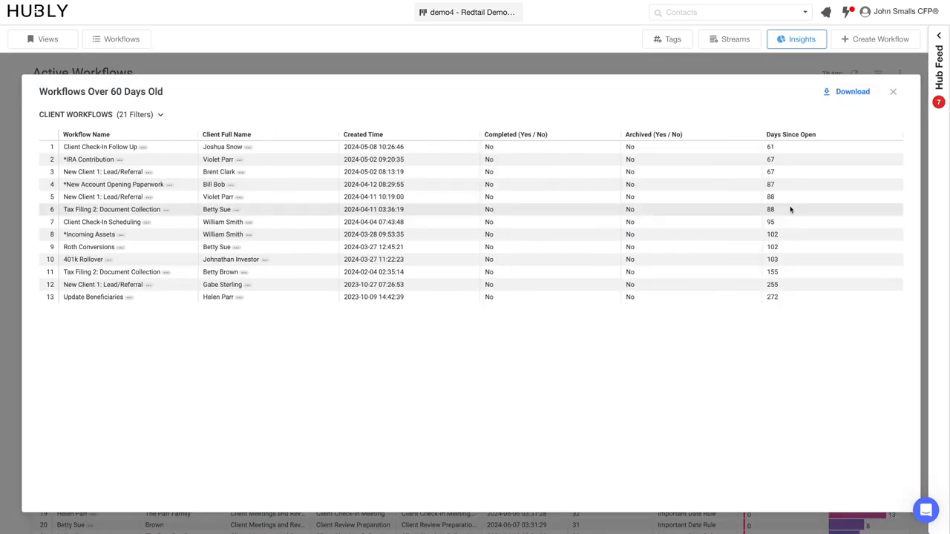
mouse_move(178, 169)
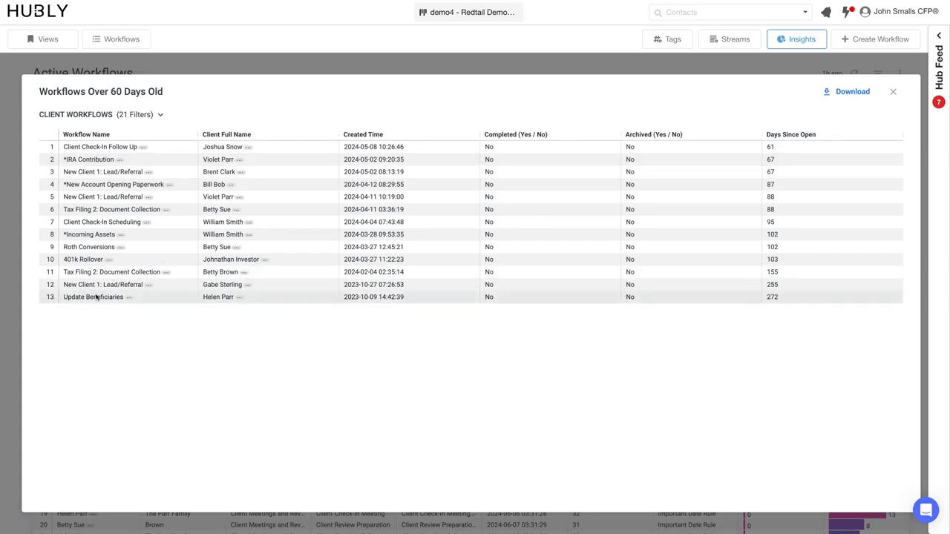
mouse_move(170, 300)
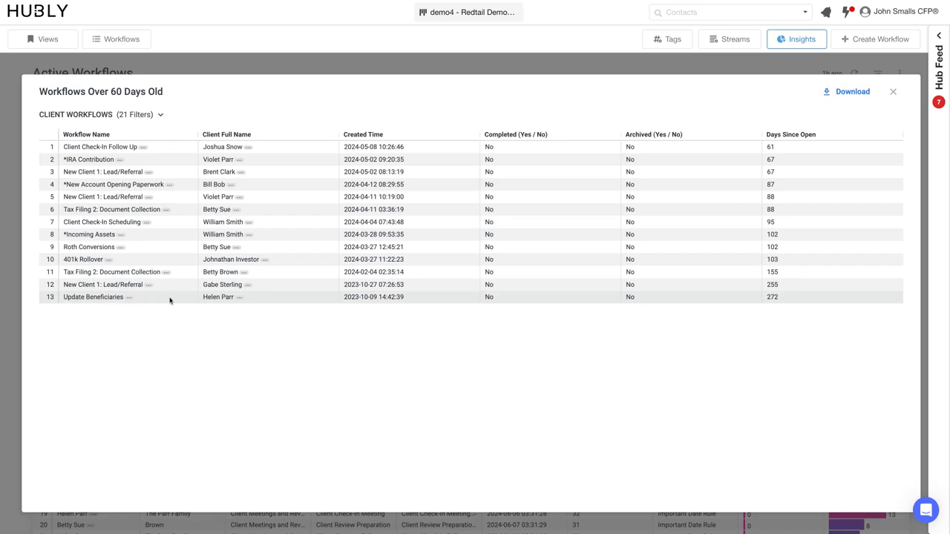
mouse_move(746, 306)
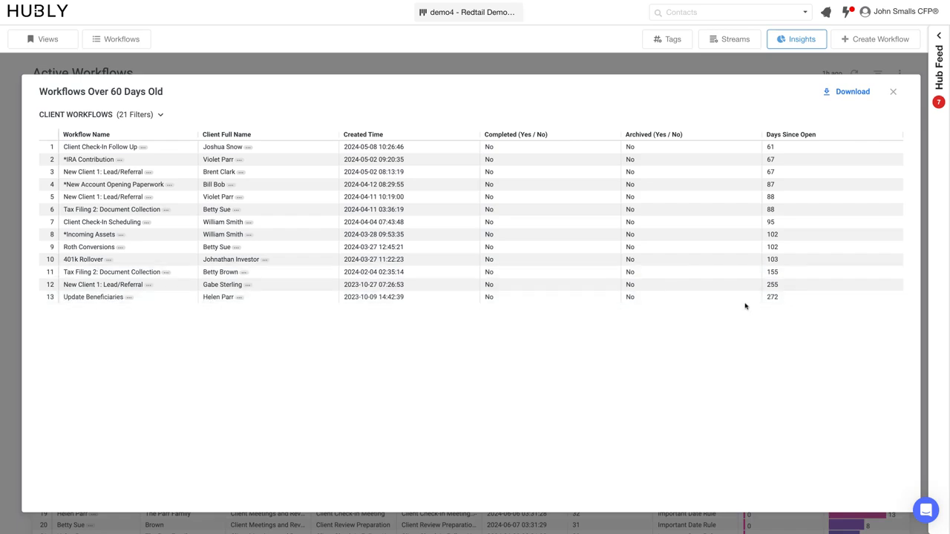
mouse_move(781, 298)
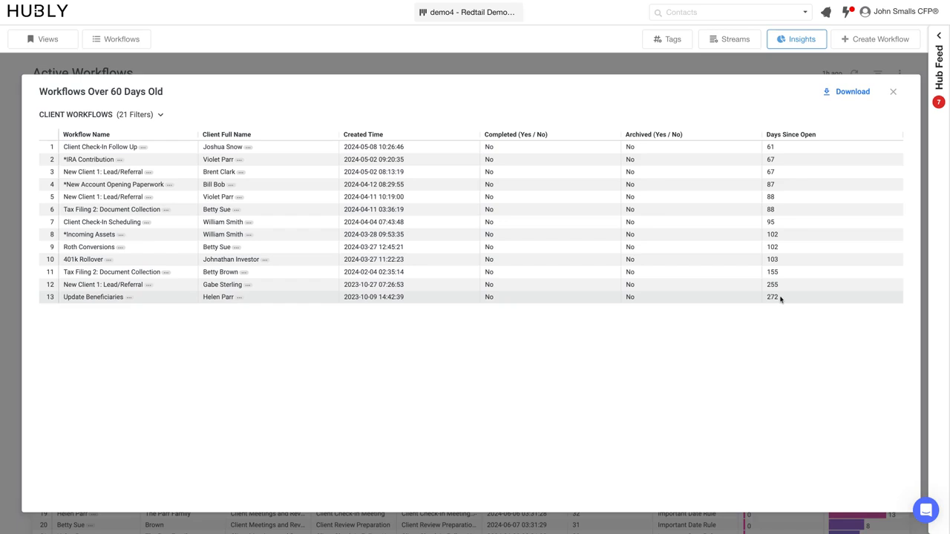
left_click(126, 297)
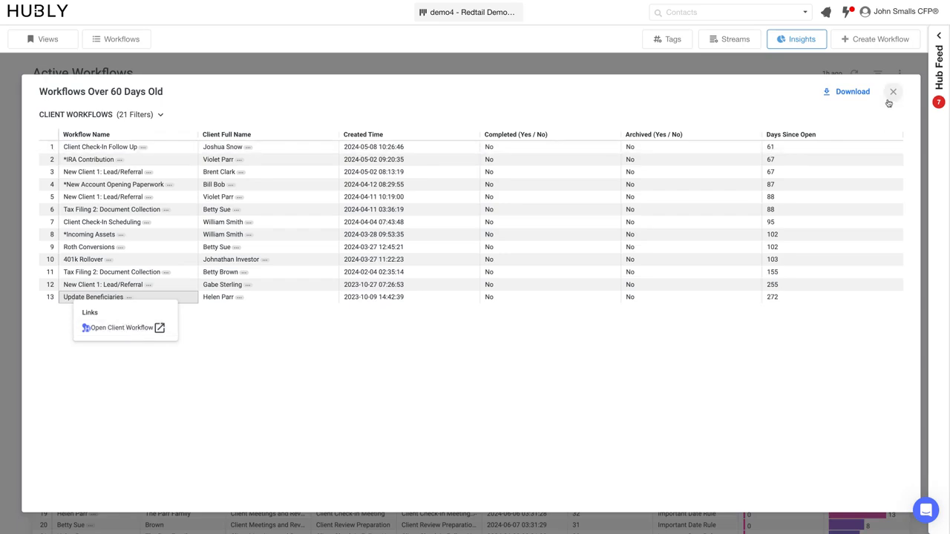
left_click(892, 92)
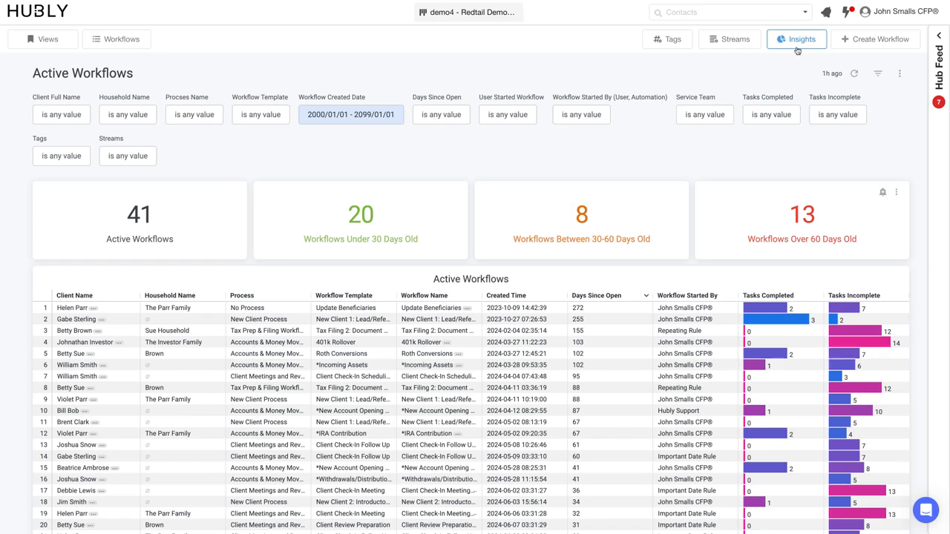
- Review the Client Meetings Overview dashboard (44 meetings, 26 clients, 23 households), then return to the Insights list
left_click(802, 39)
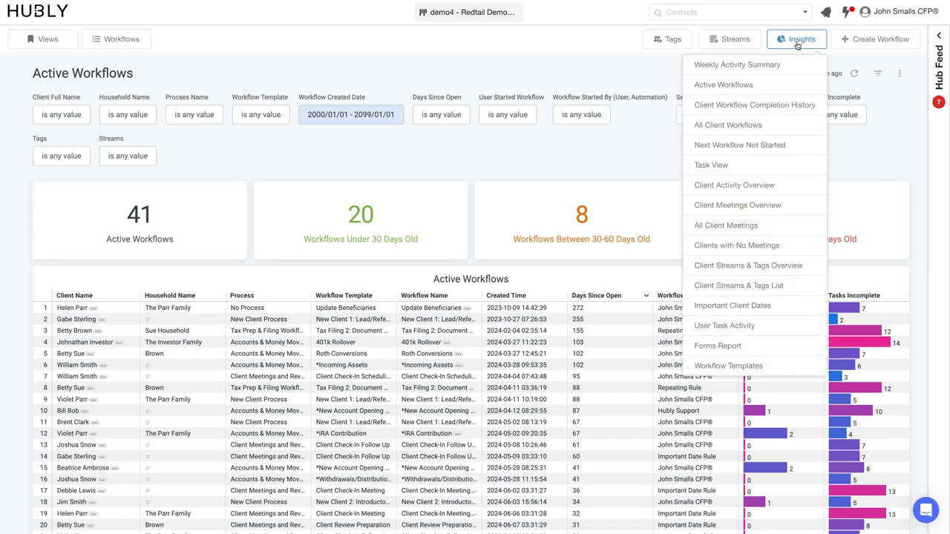
mouse_move(746, 208)
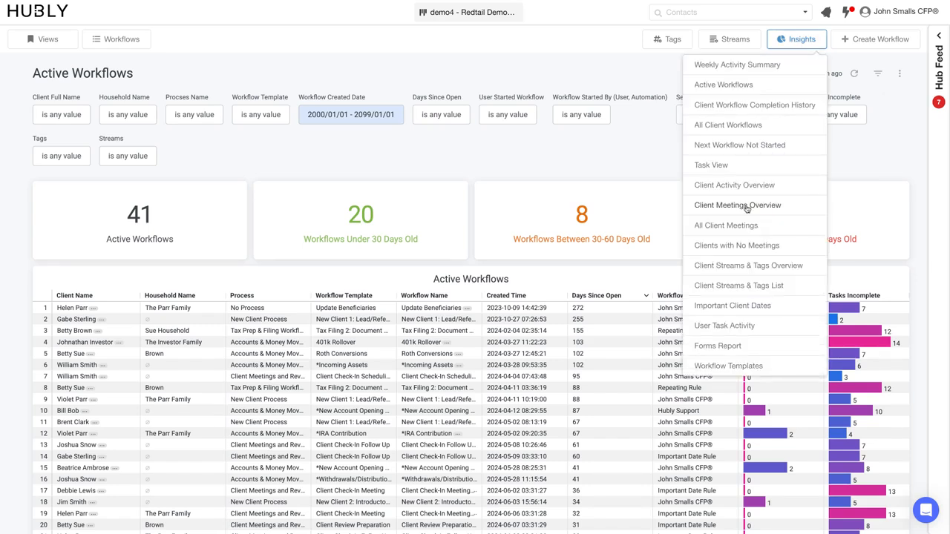
left_click(737, 204)
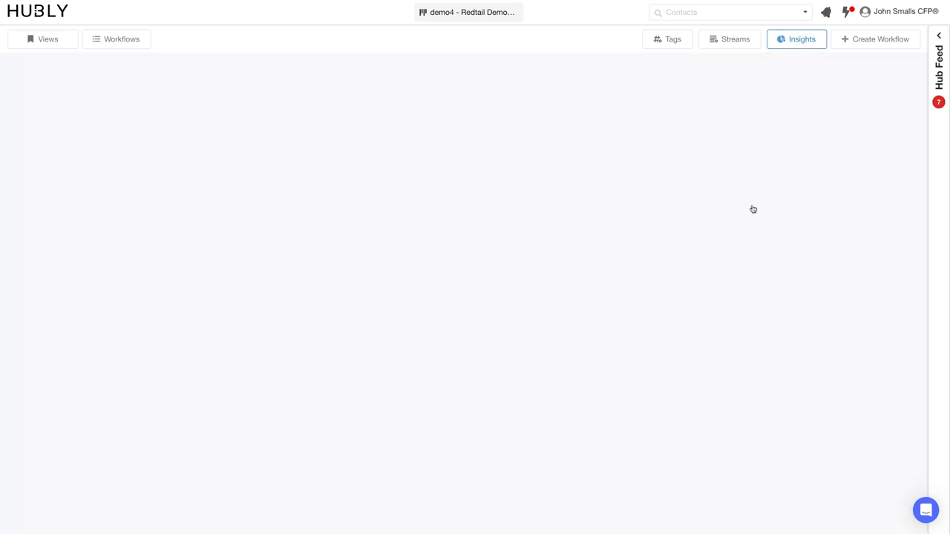
left_click(797, 39)
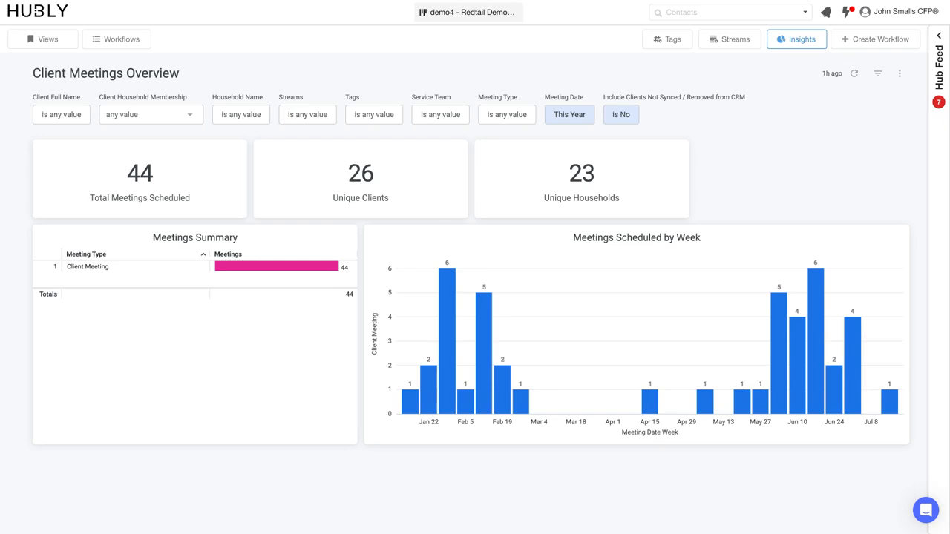
mouse_move(158, 151)
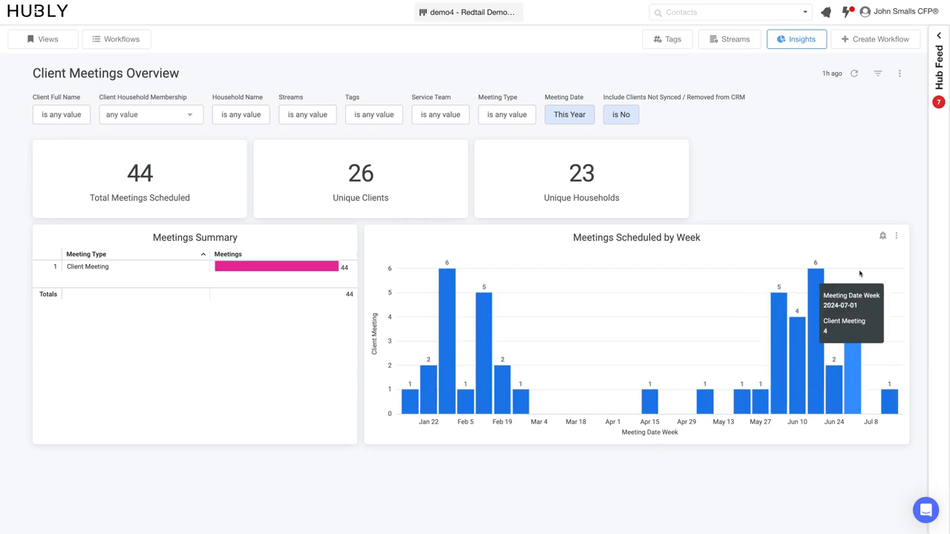
mouse_move(828, 236)
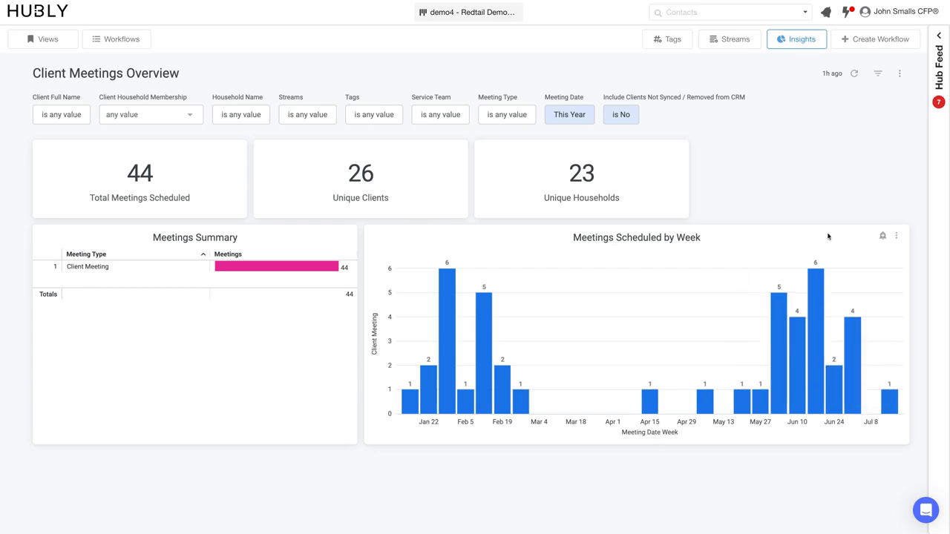
mouse_move(836, 429)
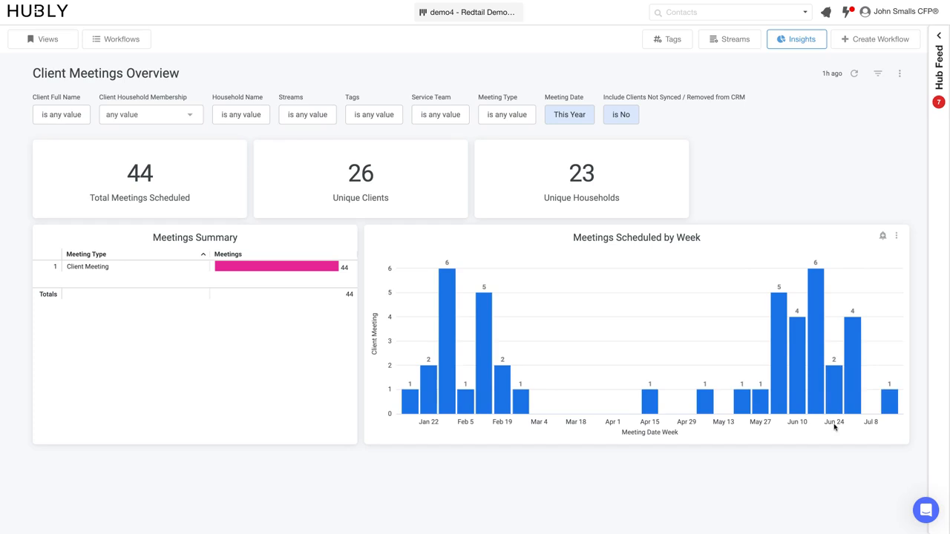
mouse_move(740, 439)
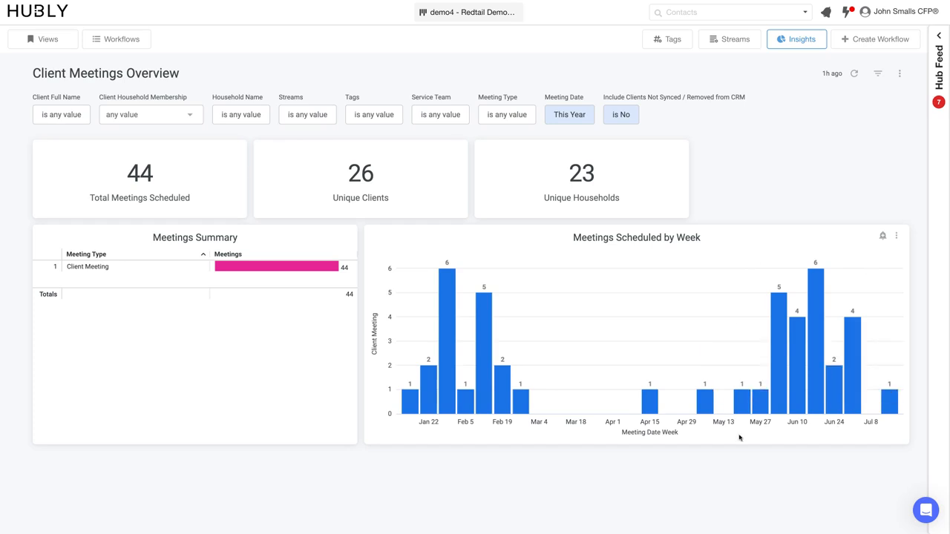
mouse_move(854, 289)
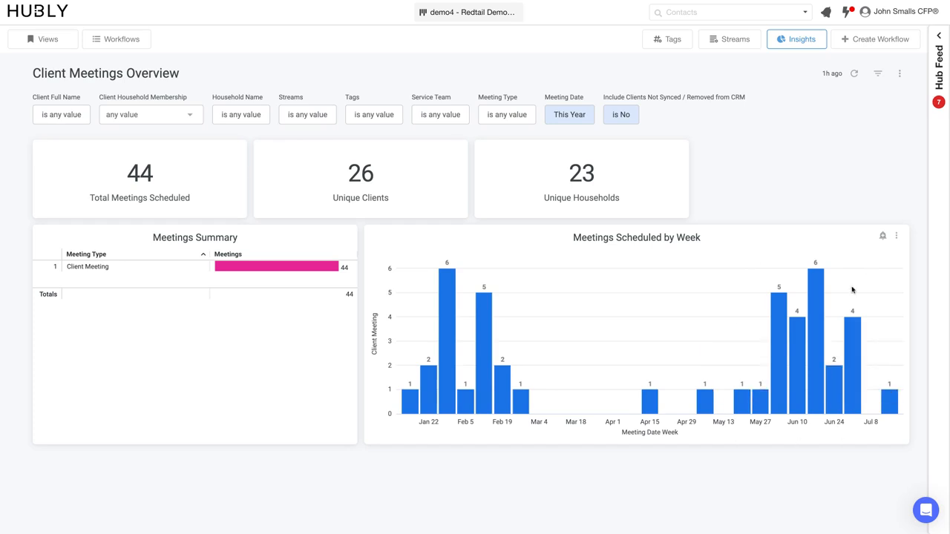
left_click(800, 38)
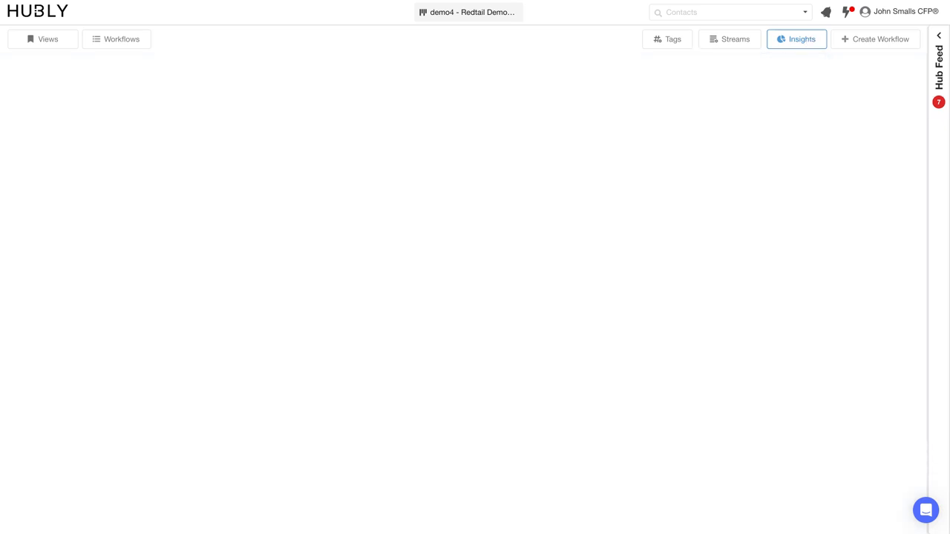
- Show the User Task Activity dashboard and bring its Weekly Tasks Completed chart into view
left_click(797, 38)
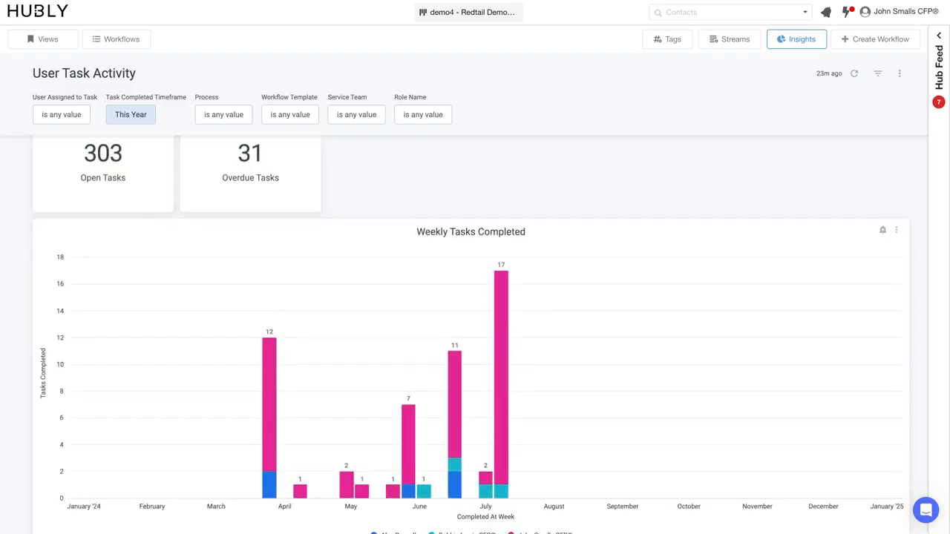
scroll("down", 3)
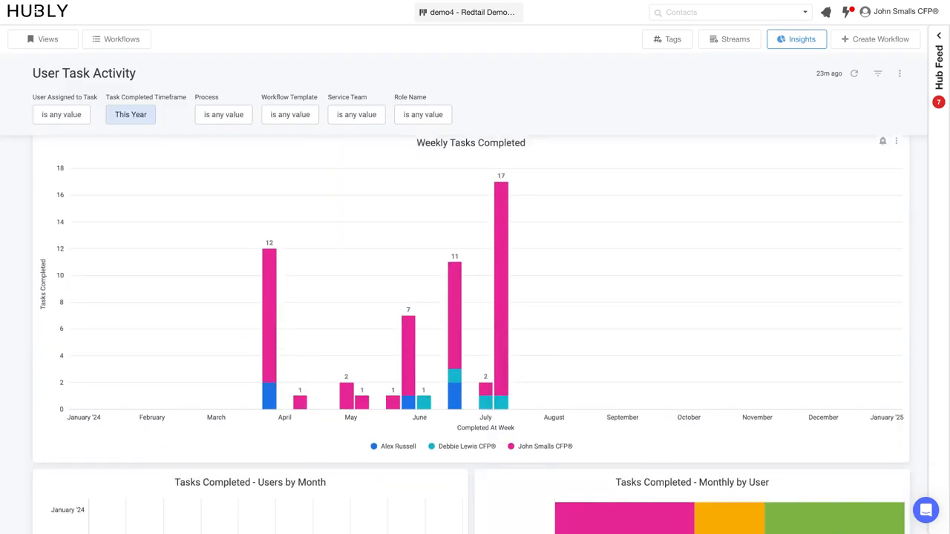
mouse_move(387, 453)
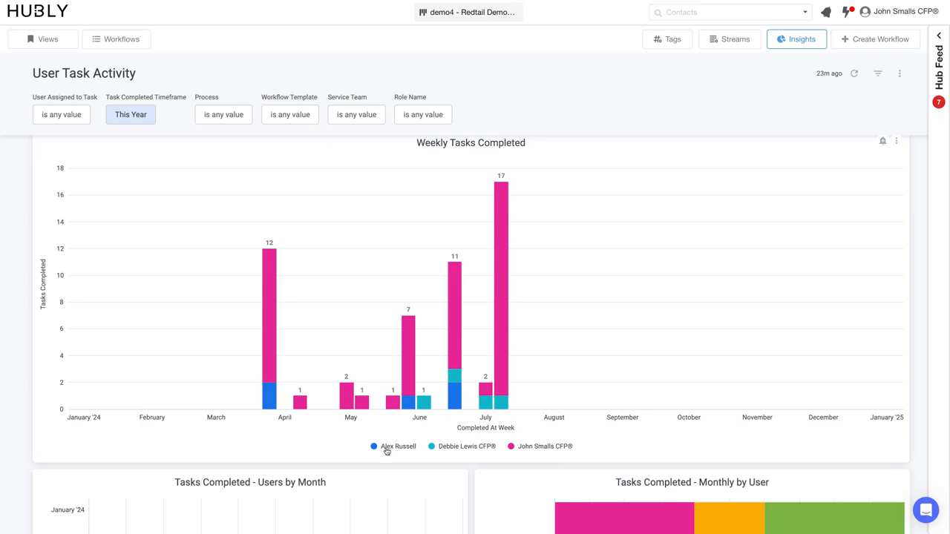
mouse_move(466, 452)
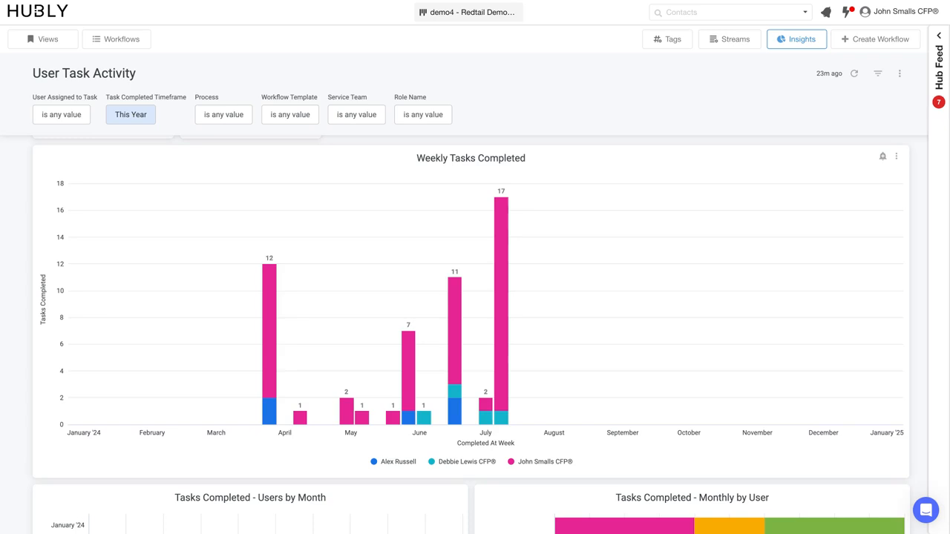
mouse_move(810, 75)
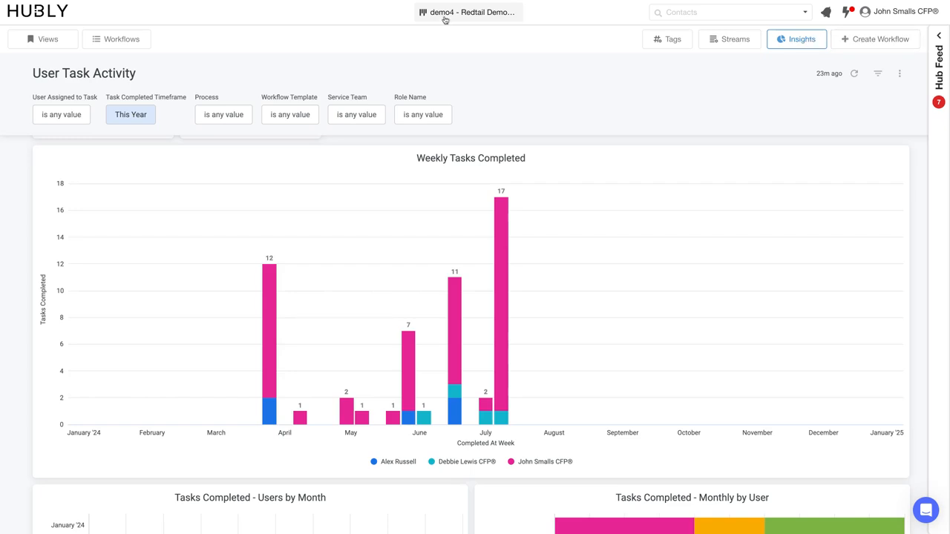
- Check the Create Workflow options and the Processes panel, then return to an empty workspace
left_click(879, 39)
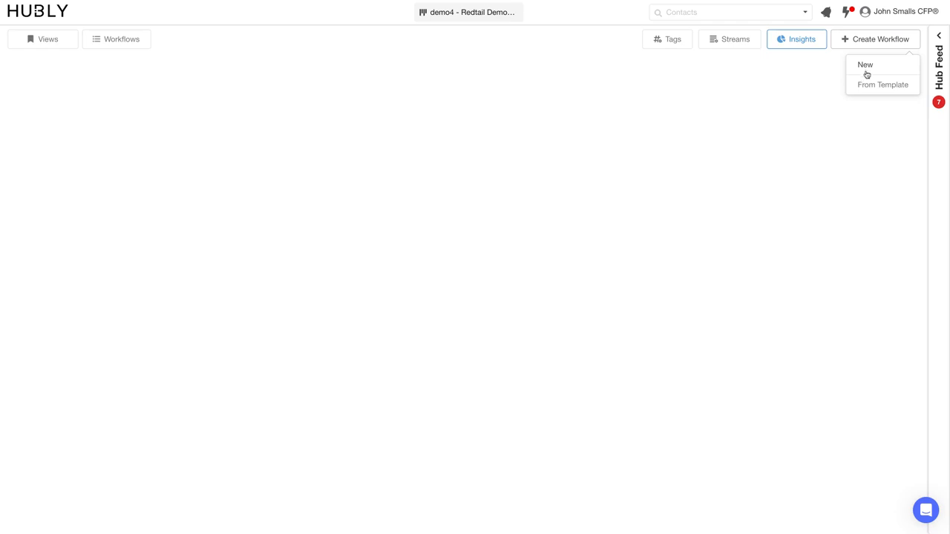
mouse_move(873, 85)
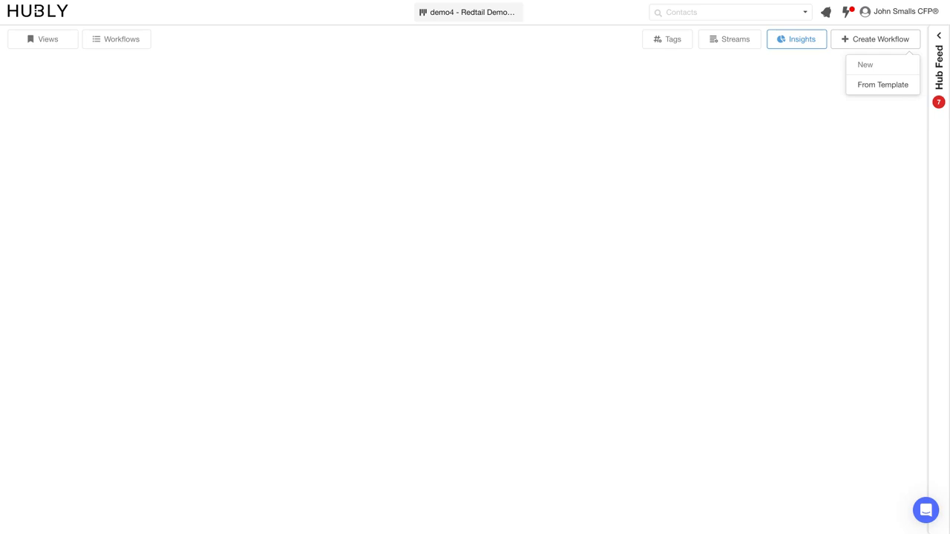
mouse_move(217, 33)
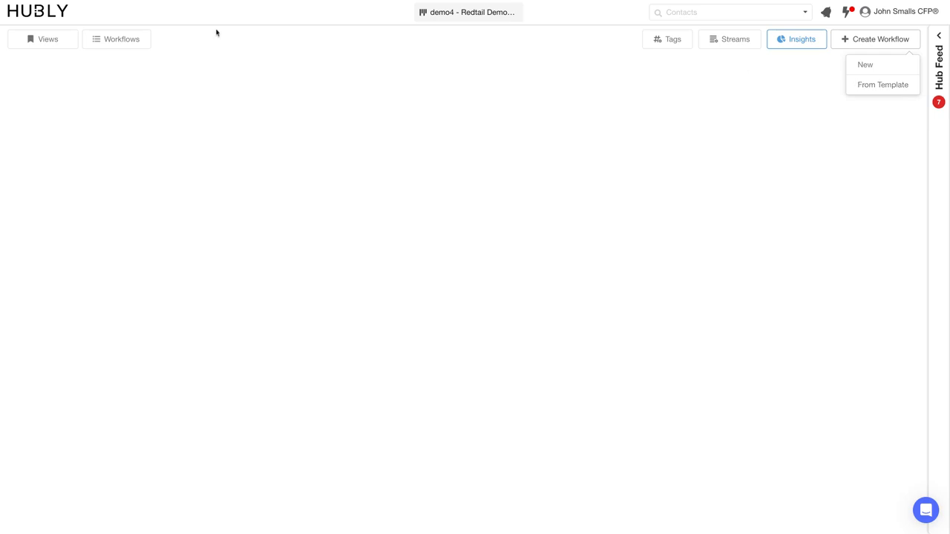
left_click(122, 39)
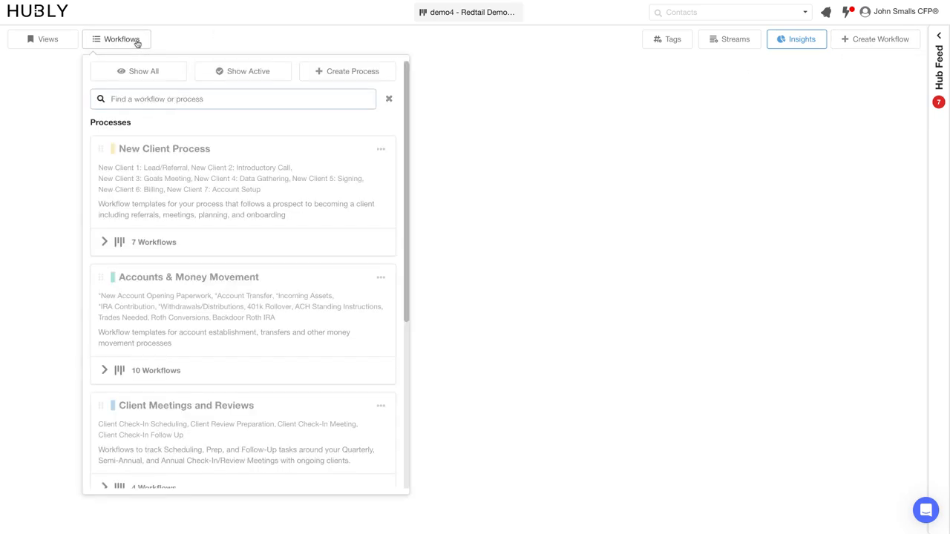
mouse_move(158, 179)
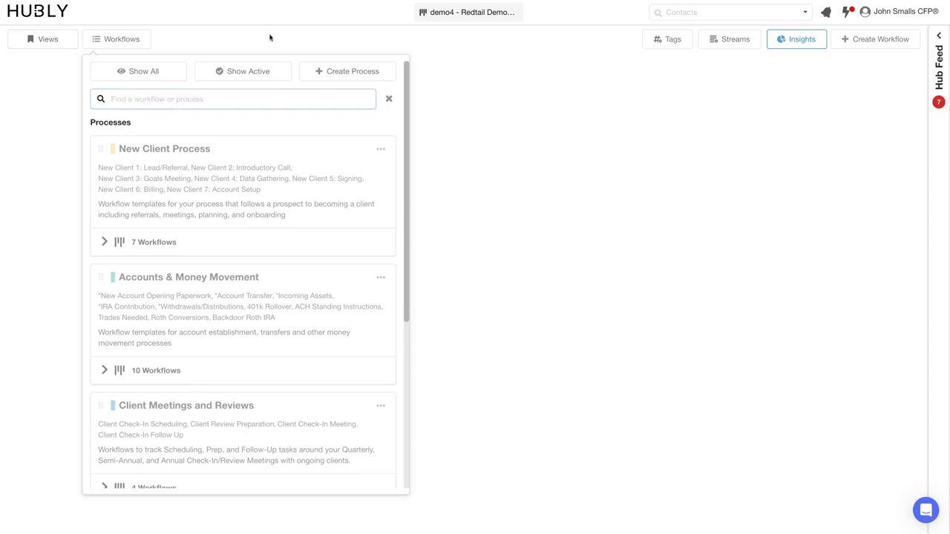
left_click(799, 39)
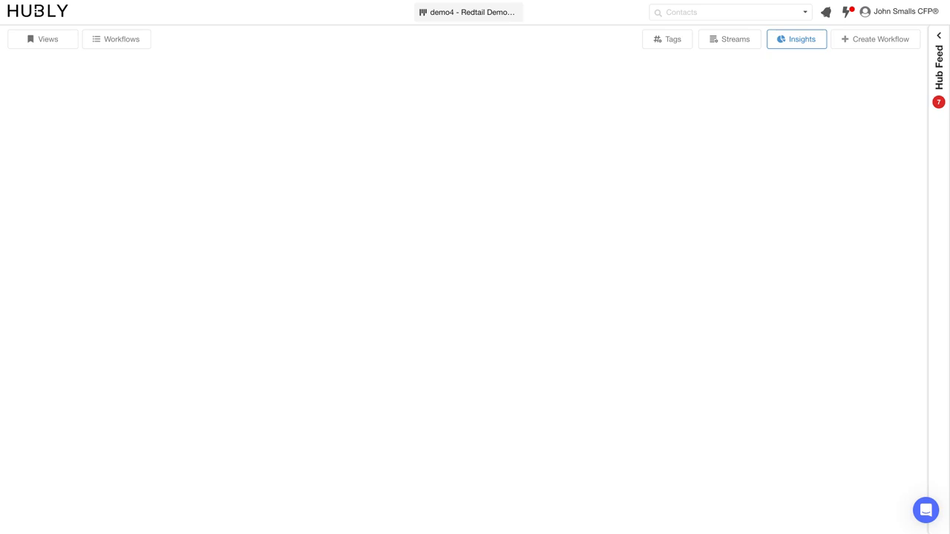
mouse_move(571, 478)
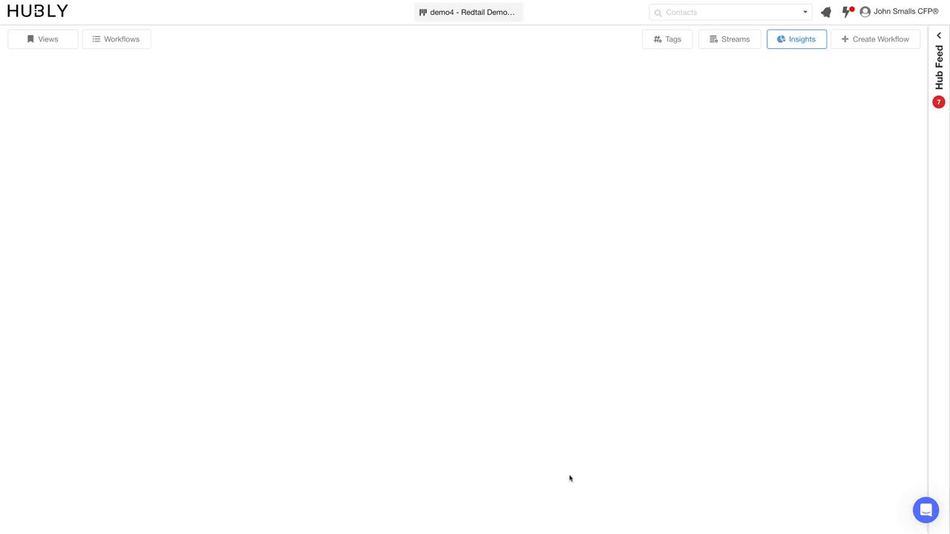